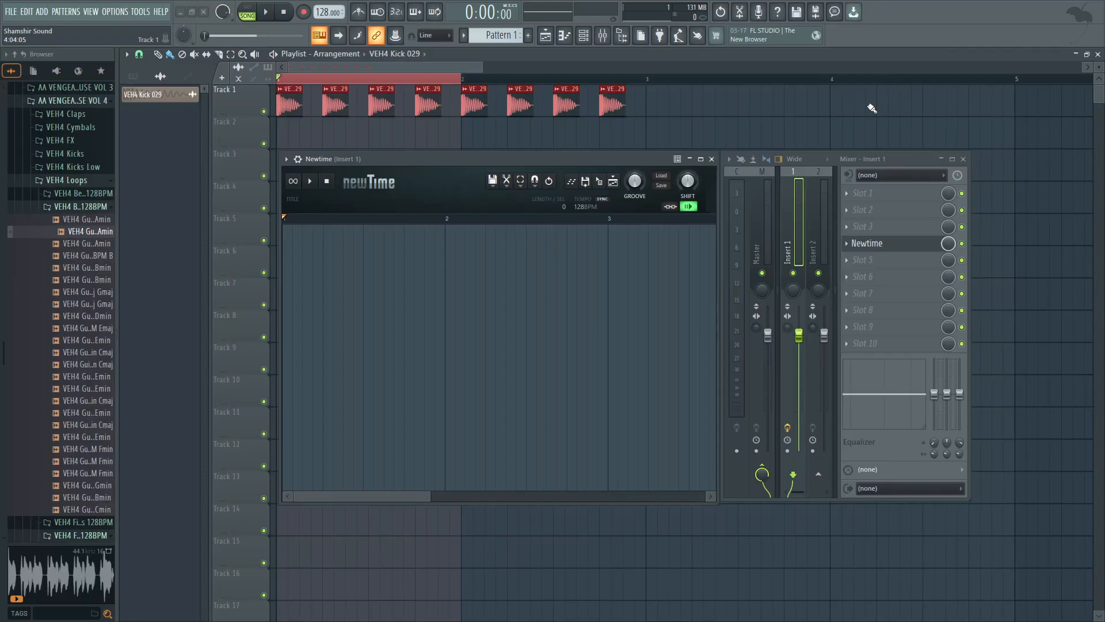
pyautogui.moveTo(861, 107)
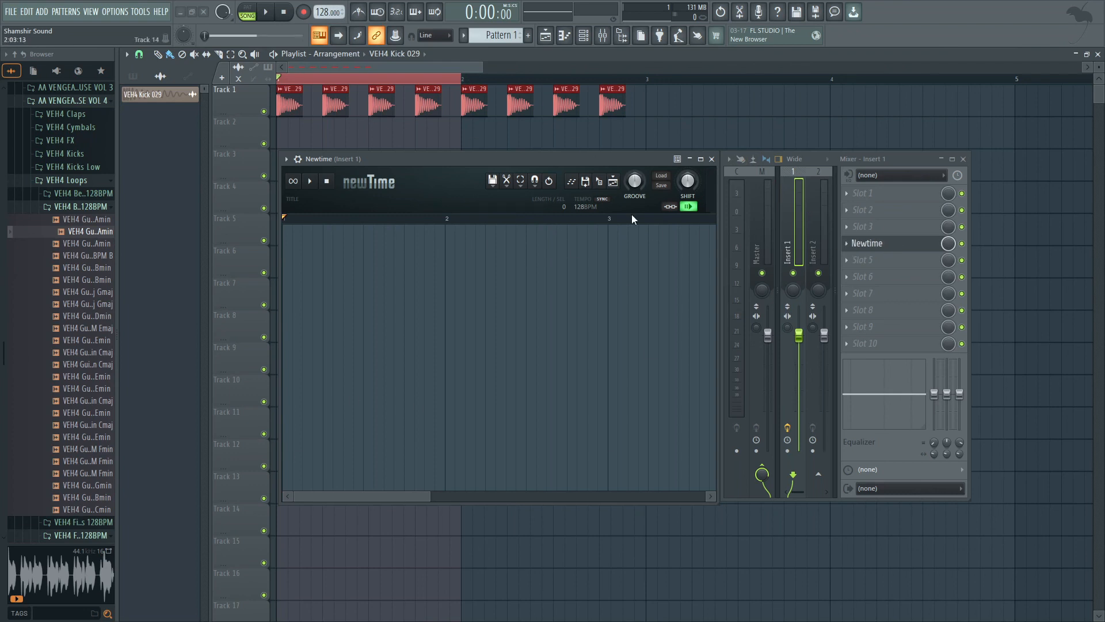
# Step: Load the Guitarloop 02 128BPM Amin sample into Newtime and play back its slices
pyautogui.click(91, 231)
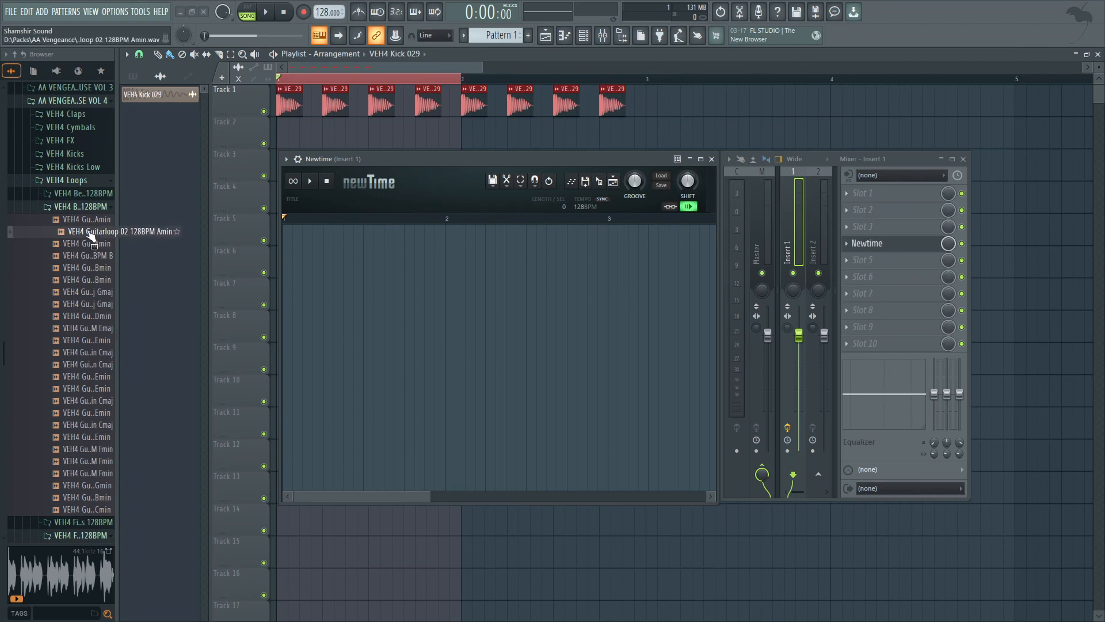
pyautogui.click(698, 159)
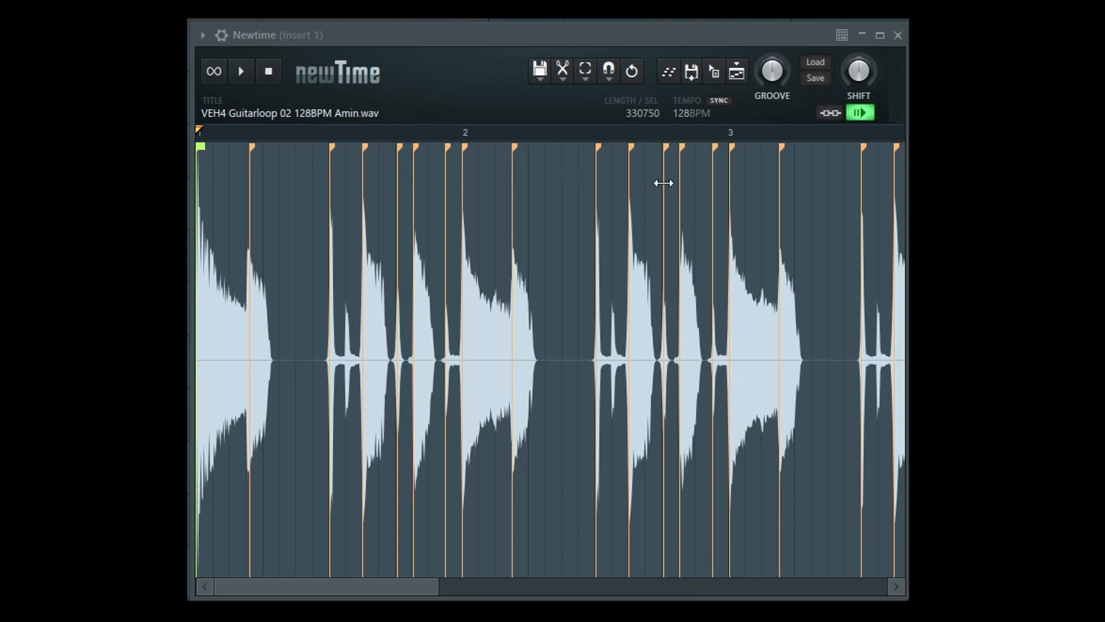
pyautogui.moveTo(562, 189)
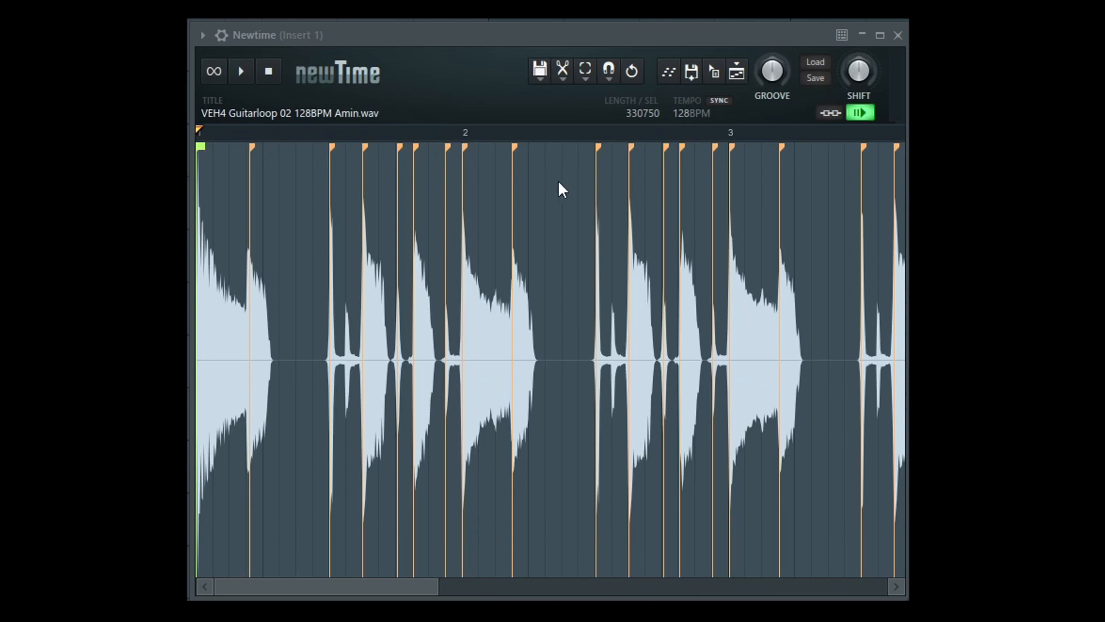
pyautogui.click(555, 130)
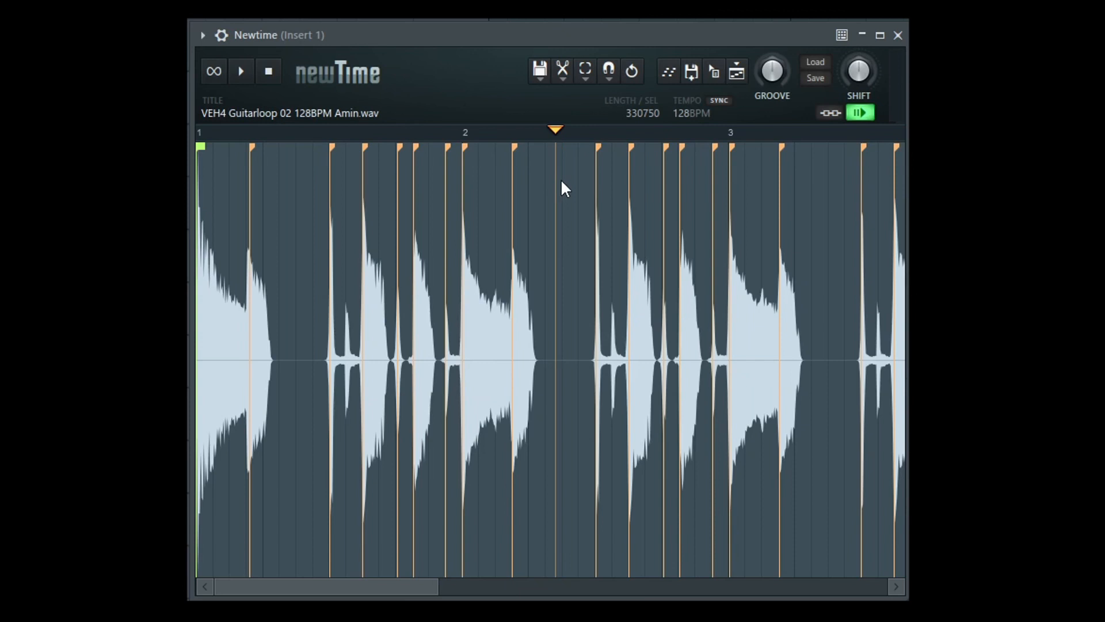
pyautogui.moveTo(367, 198)
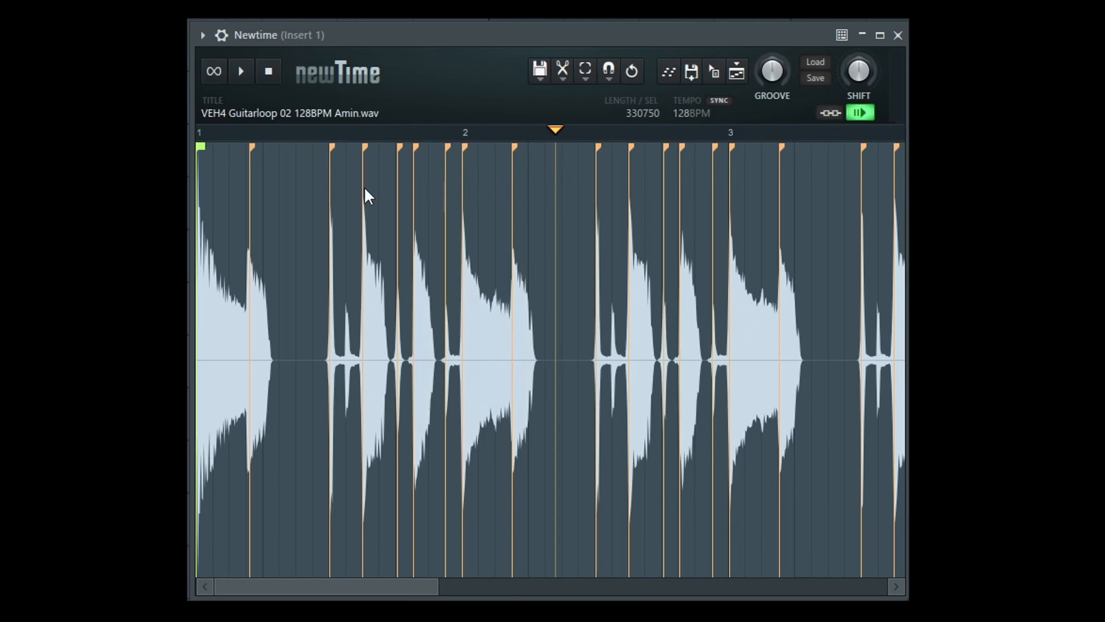
pyautogui.moveTo(405, 218)
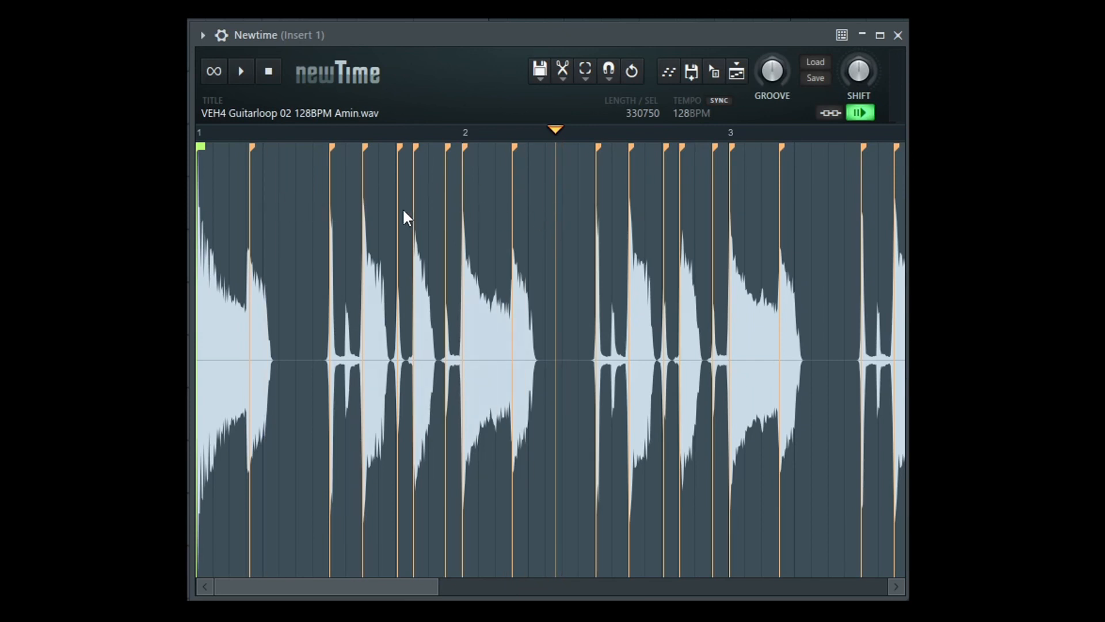
pyautogui.moveTo(525, 264)
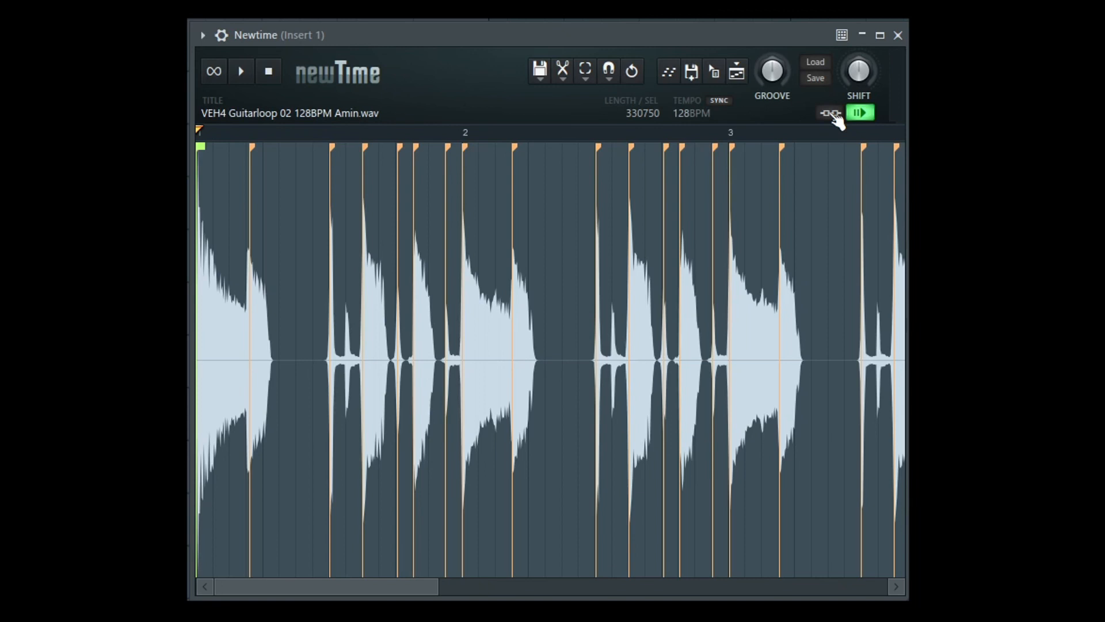
# Step: Link the loop, confirm its sample tempo at 128 BPM and sync it to the project
pyautogui.click(829, 113)
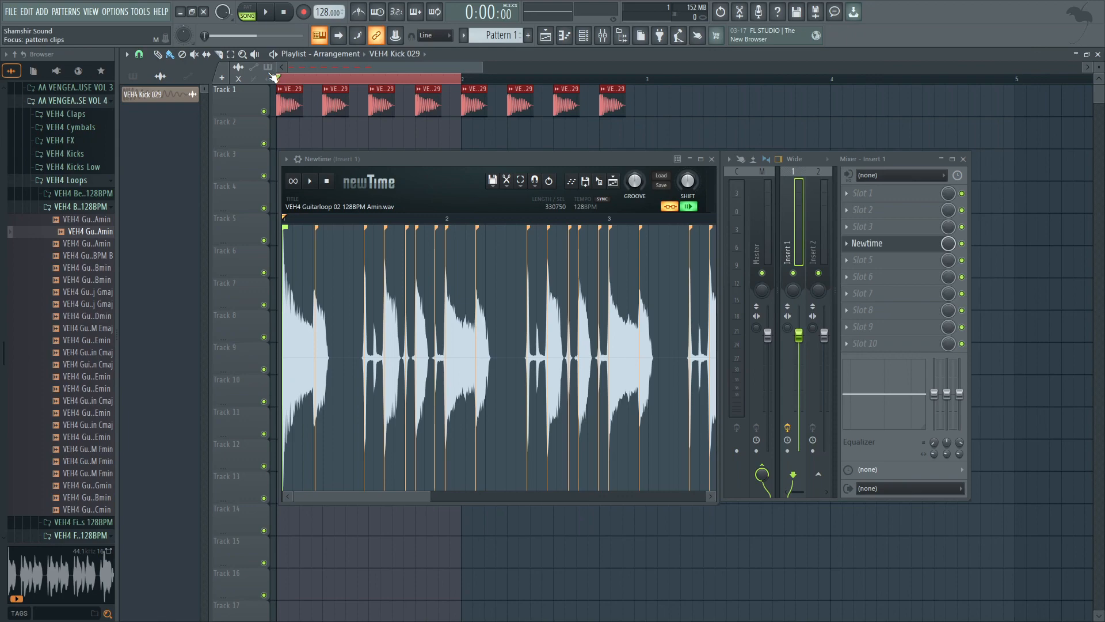
pyautogui.click(698, 159)
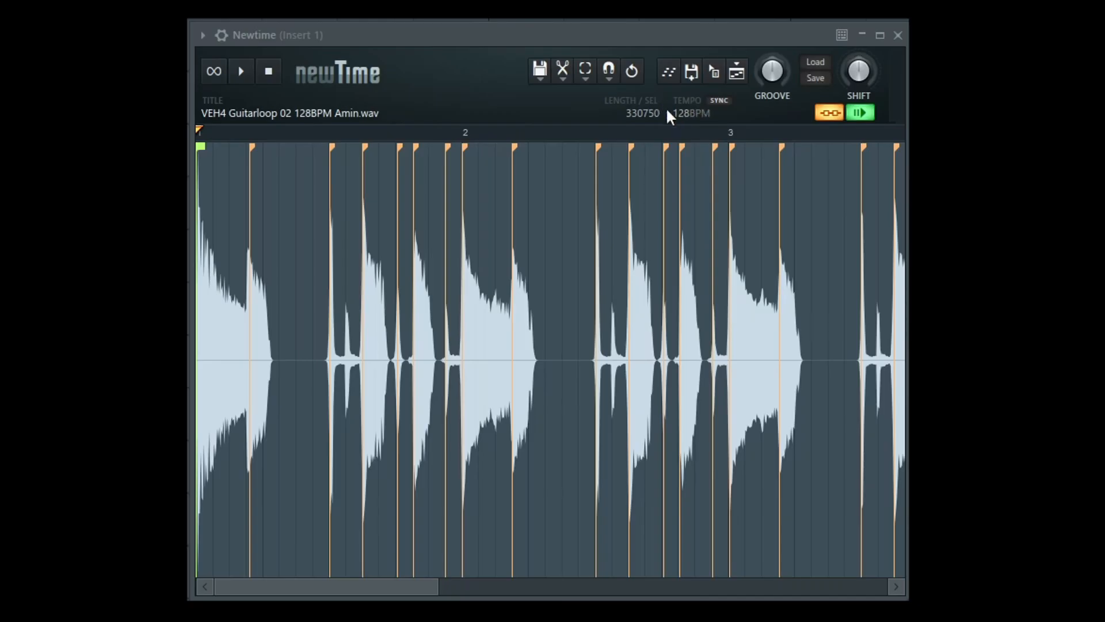
pyautogui.moveTo(709, 123)
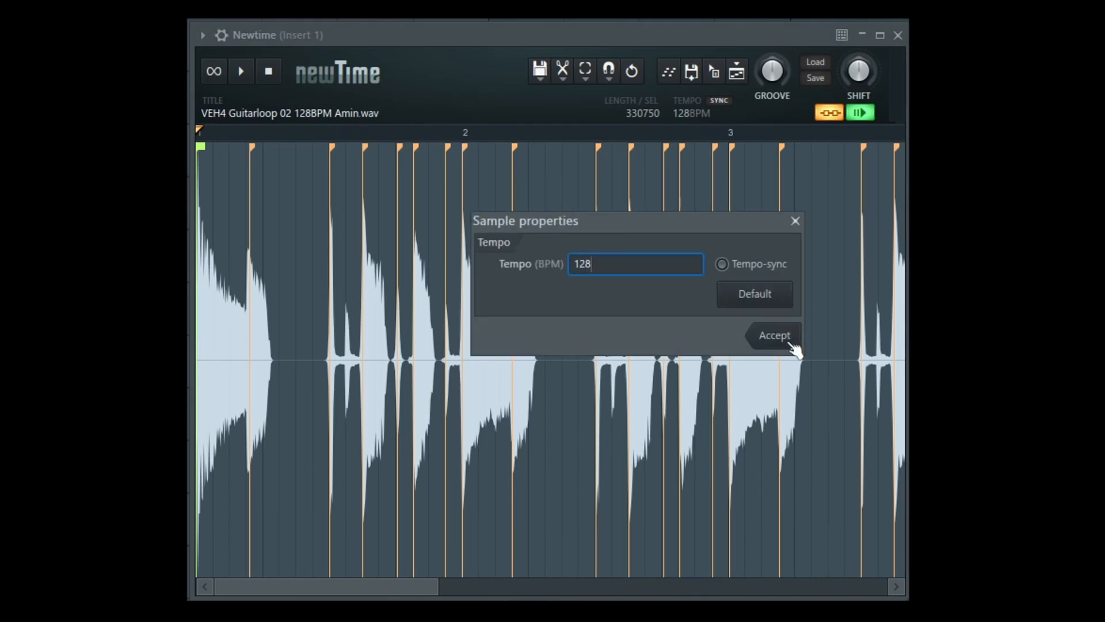
pyautogui.click(773, 335)
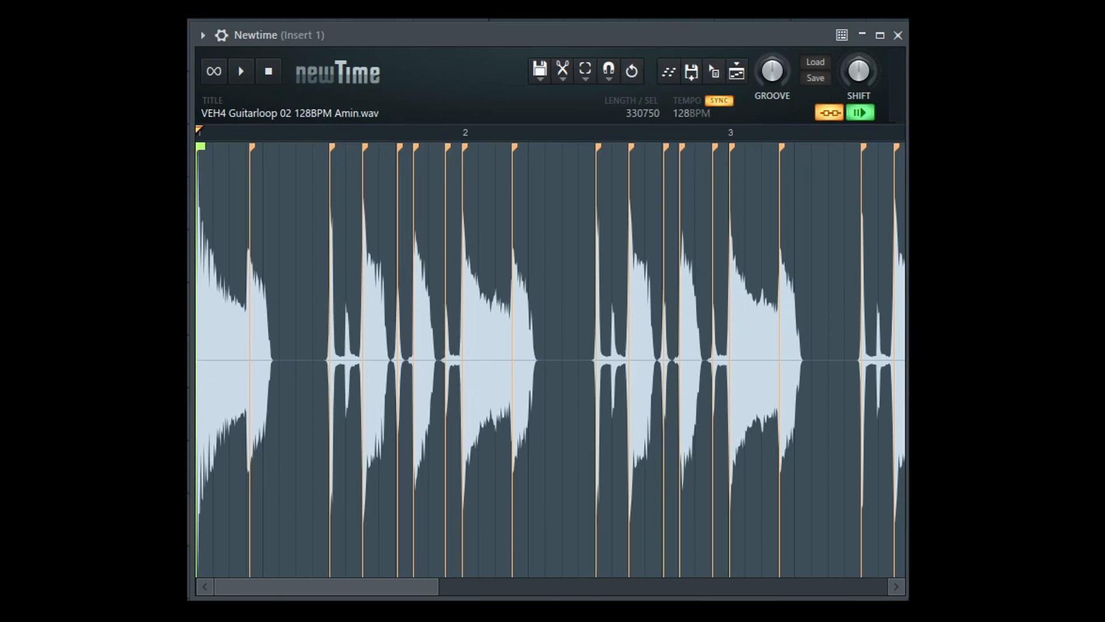
# Step: Drag an early slice marker onto its note attack in the Newtime waveform
pyautogui.click(241, 72)
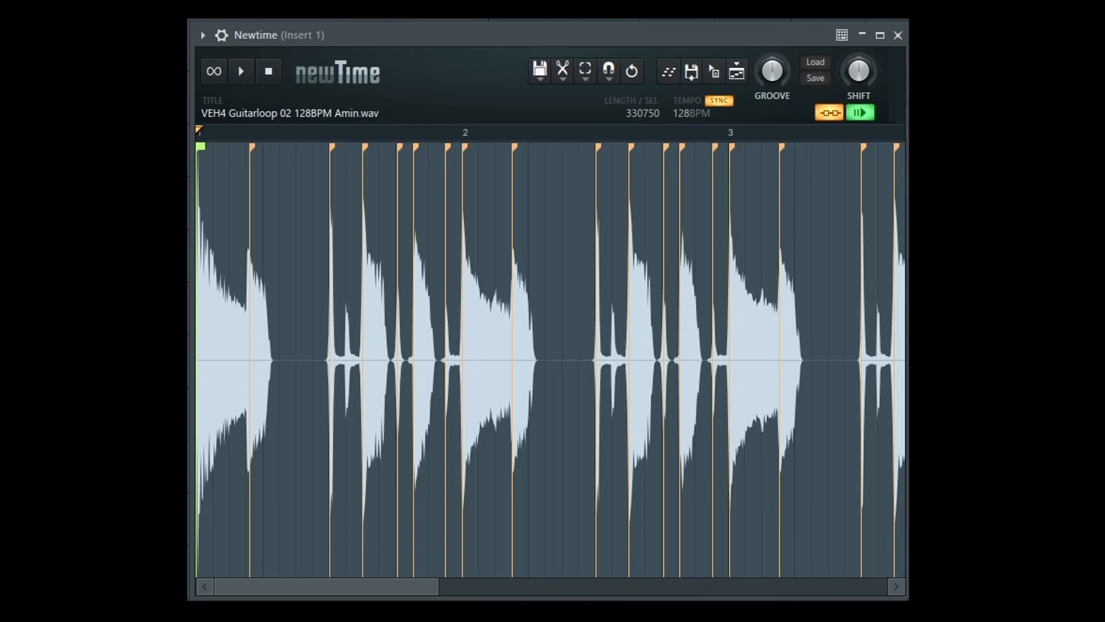
pyautogui.moveTo(262, 207)
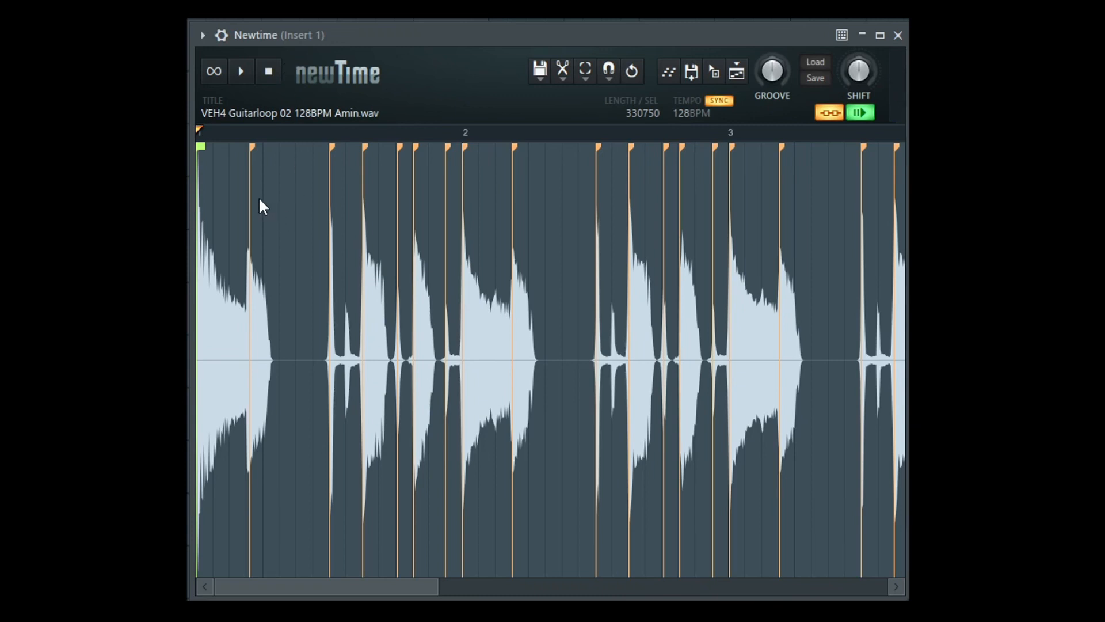
pyautogui.moveTo(329, 185)
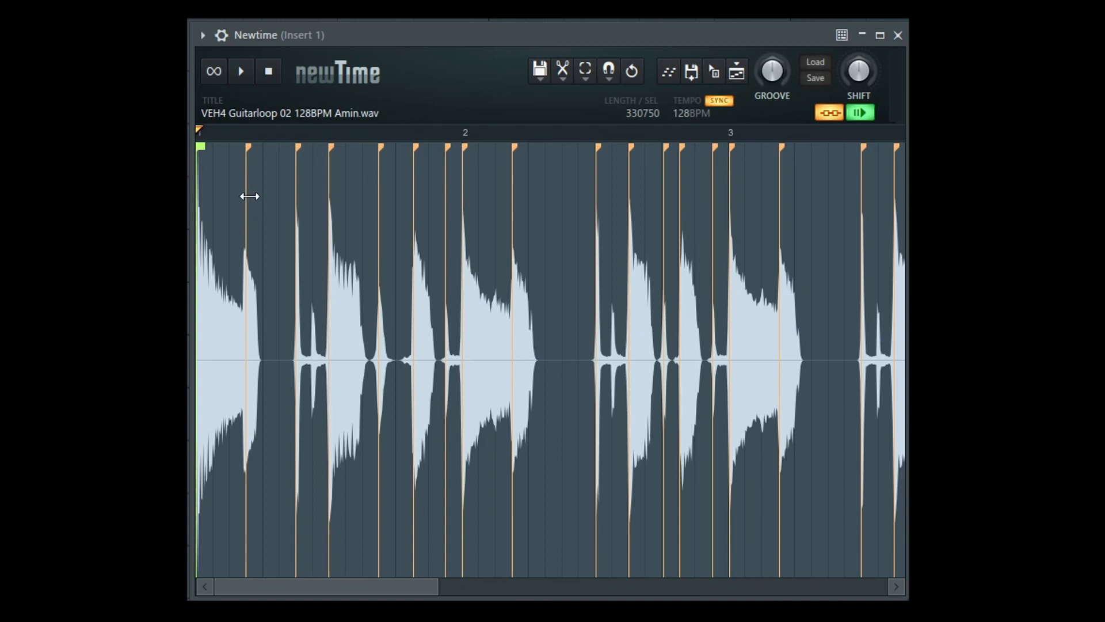
pyautogui.moveTo(250, 195); pyautogui.dragTo(297, 198)
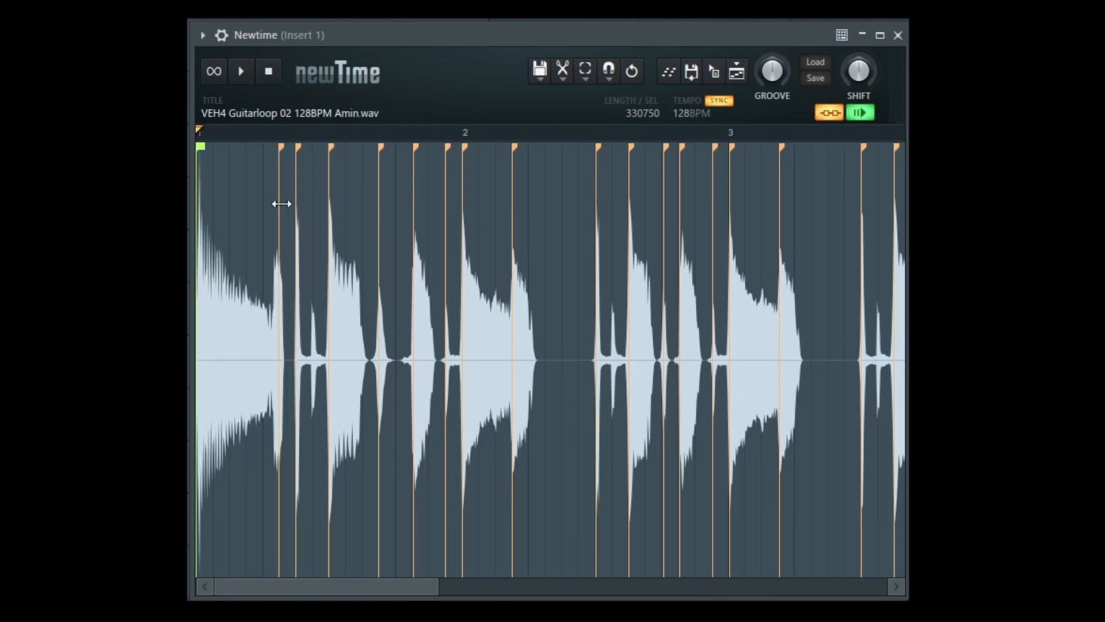
pyautogui.moveTo(652, 79)
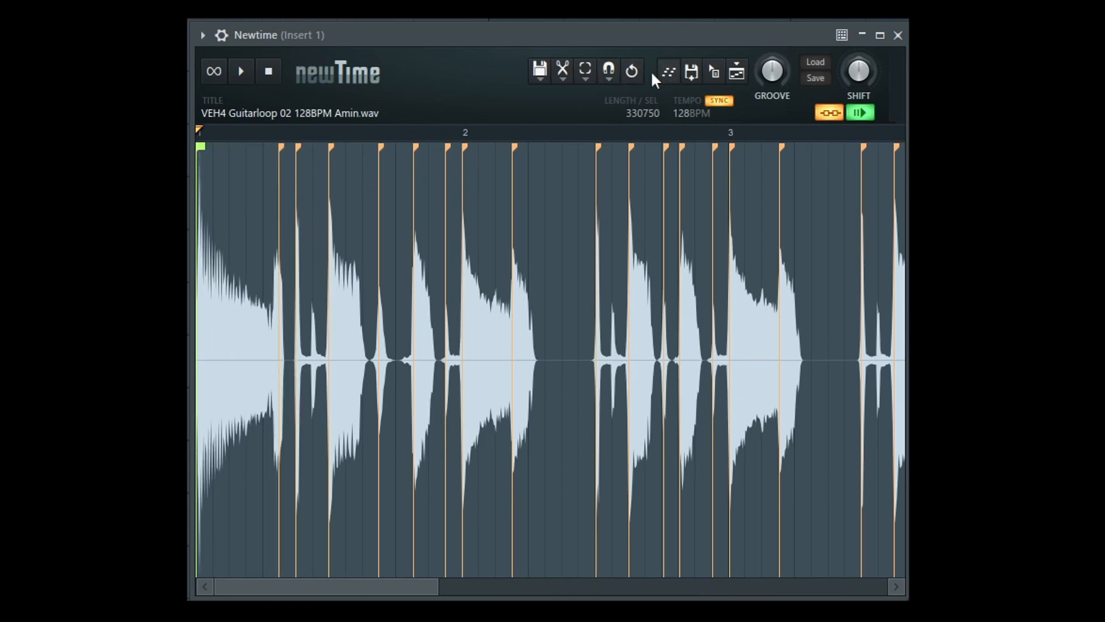
pyautogui.click(631, 70)
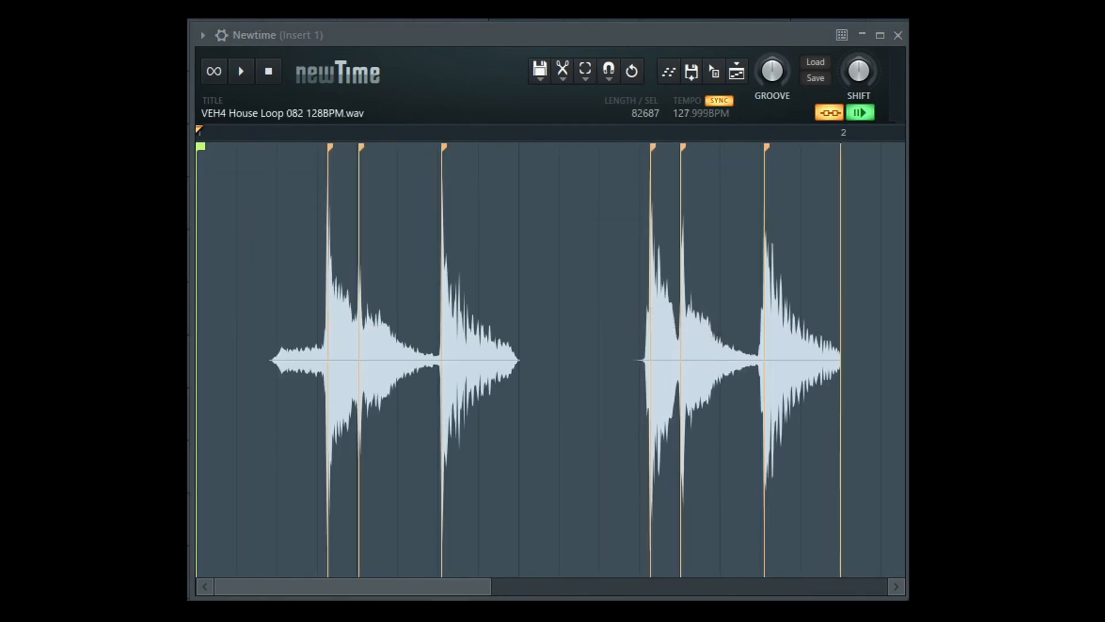
# Step: Preview House Loop 082 with its start pulled back, then swap in the Introlude 4 chord loop
pyautogui.click(241, 70)
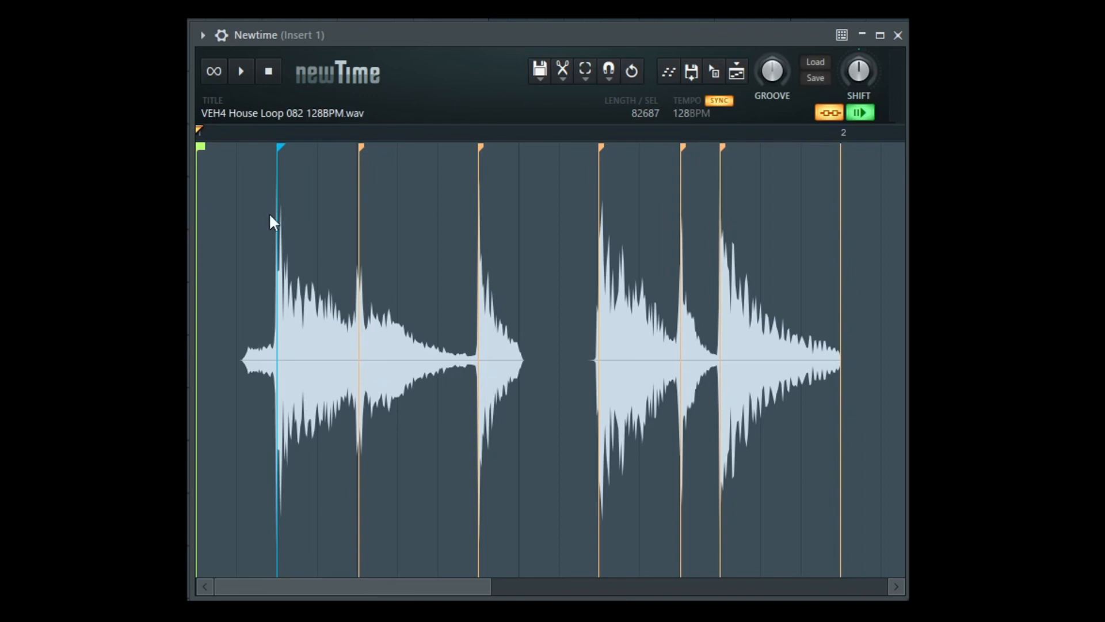
pyautogui.moveTo(247, 370)
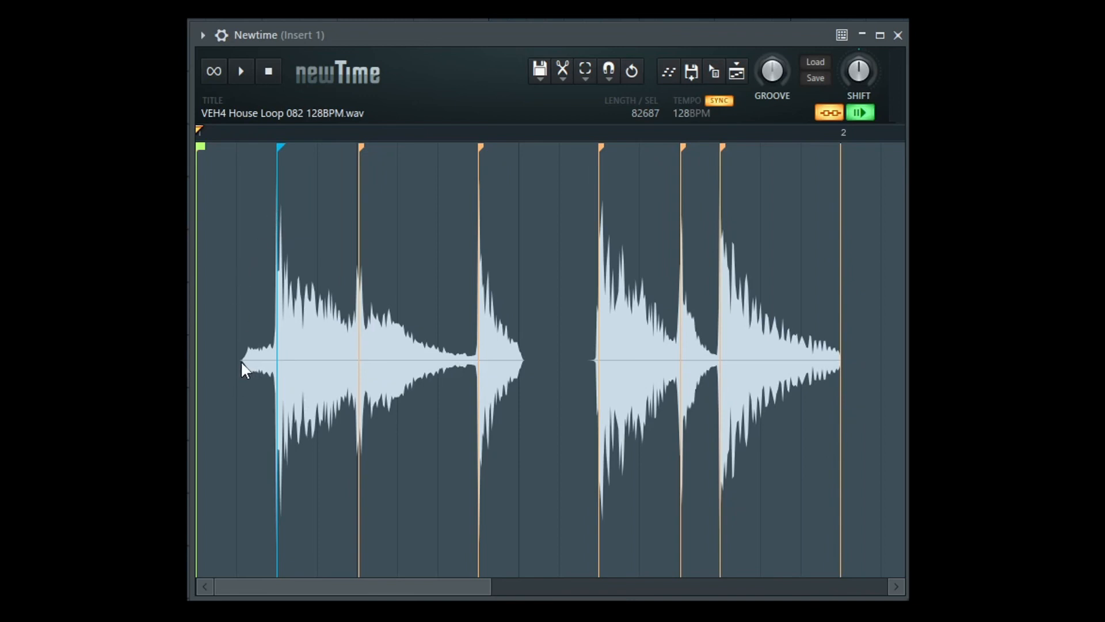
pyautogui.click(240, 370)
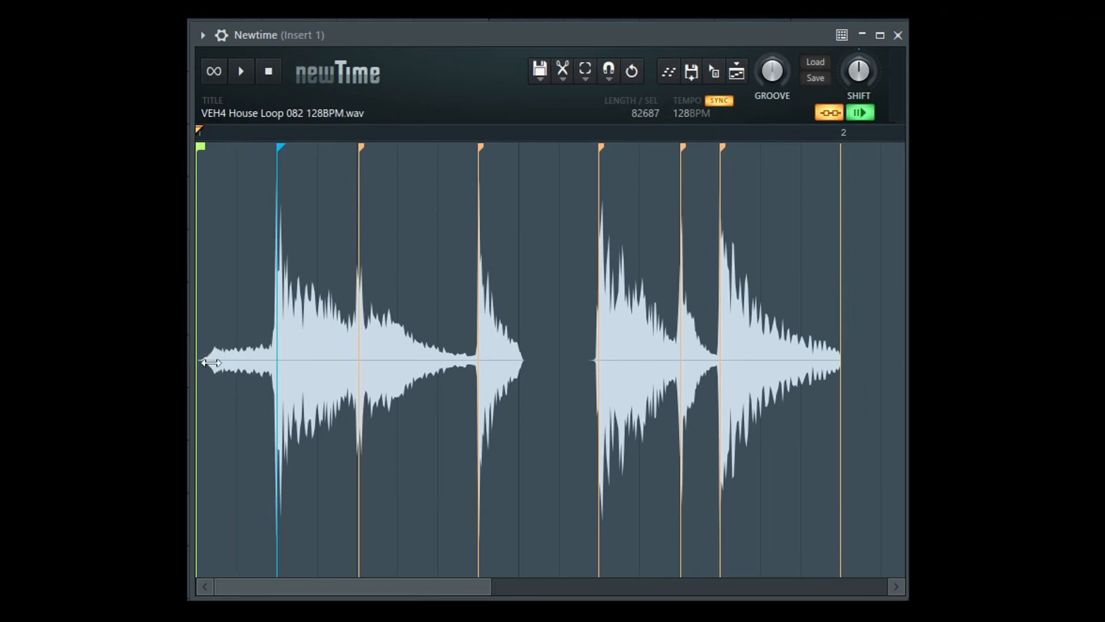
pyautogui.click(240, 71)
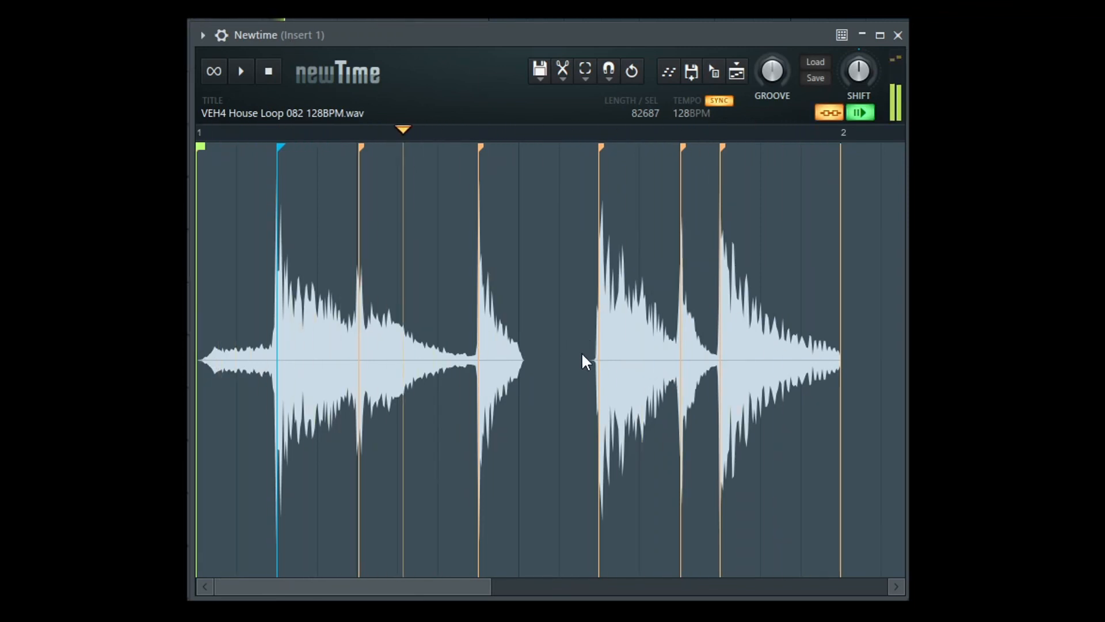
pyautogui.click(241, 71)
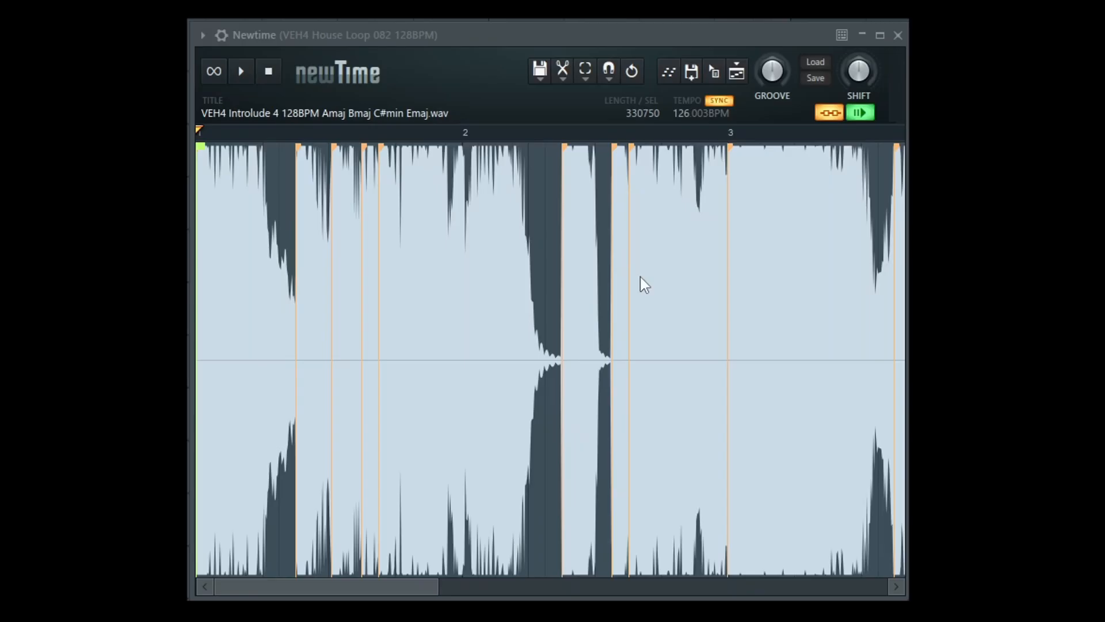
pyautogui.moveTo(690, 123)
pyautogui.write('128')
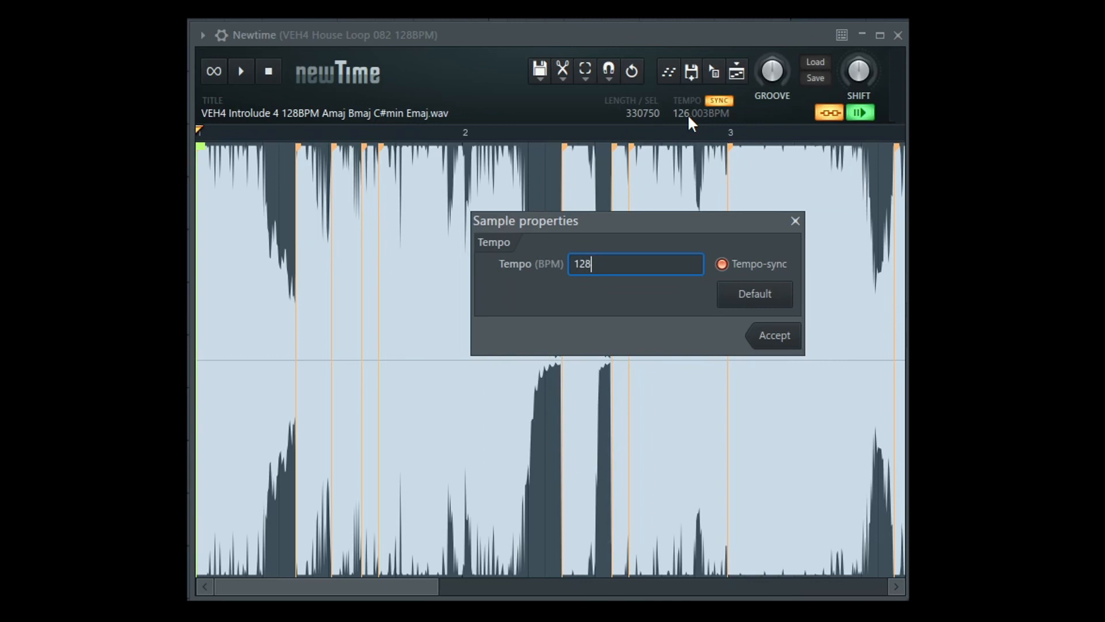
# Step: Accept 128 BPM tempo-synced for Introlude 4 and bring up a mixer slot's effect list
pyautogui.click(773, 335)
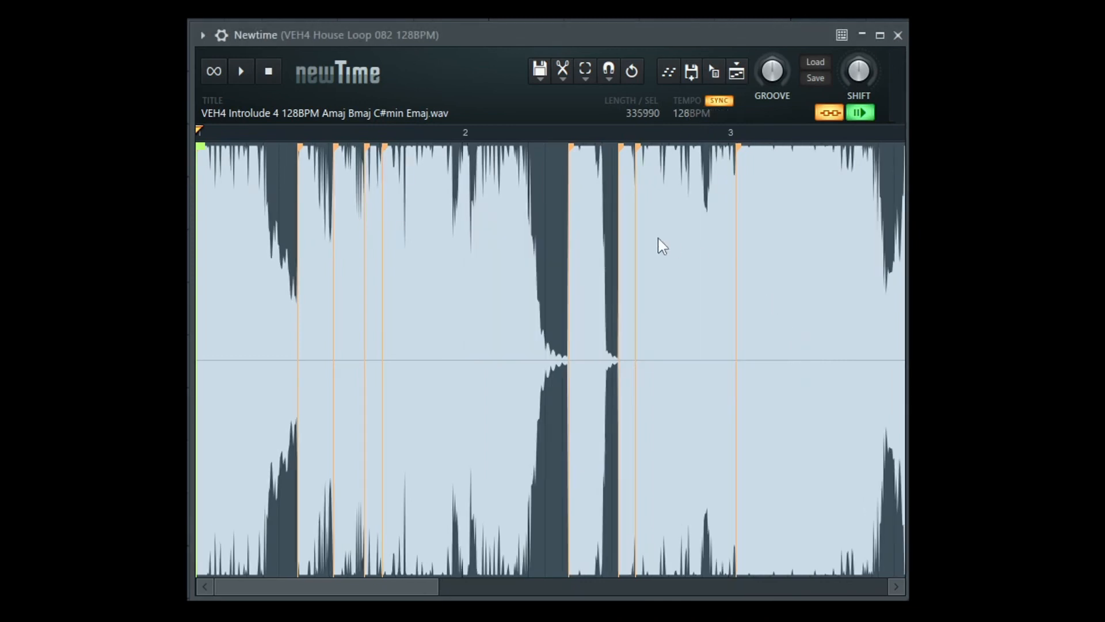
pyautogui.click(241, 71)
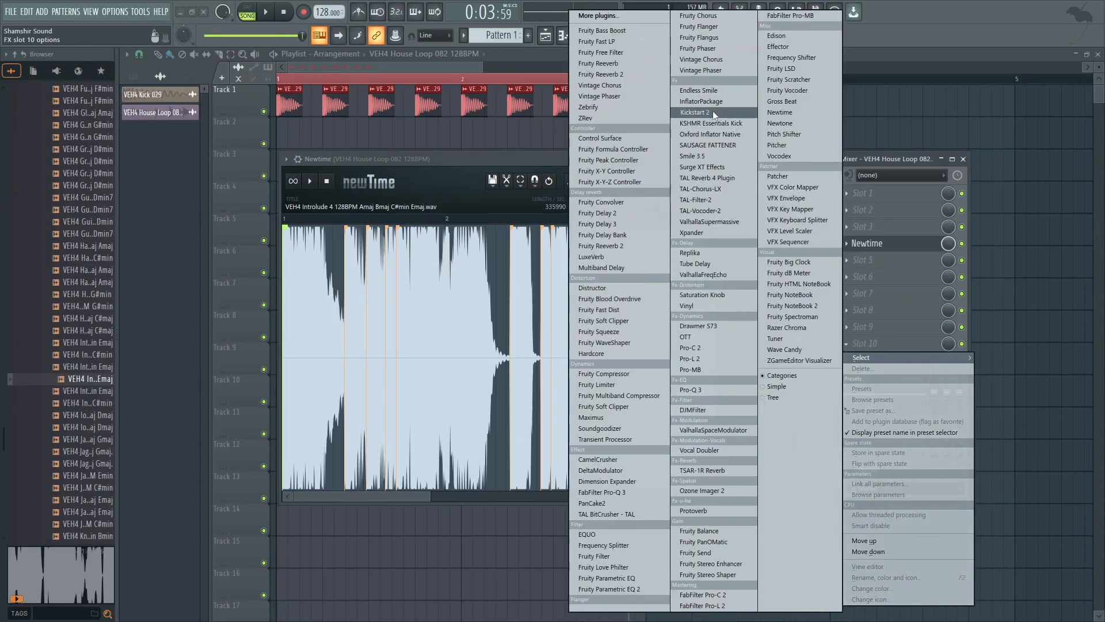
pyautogui.click(694, 112)
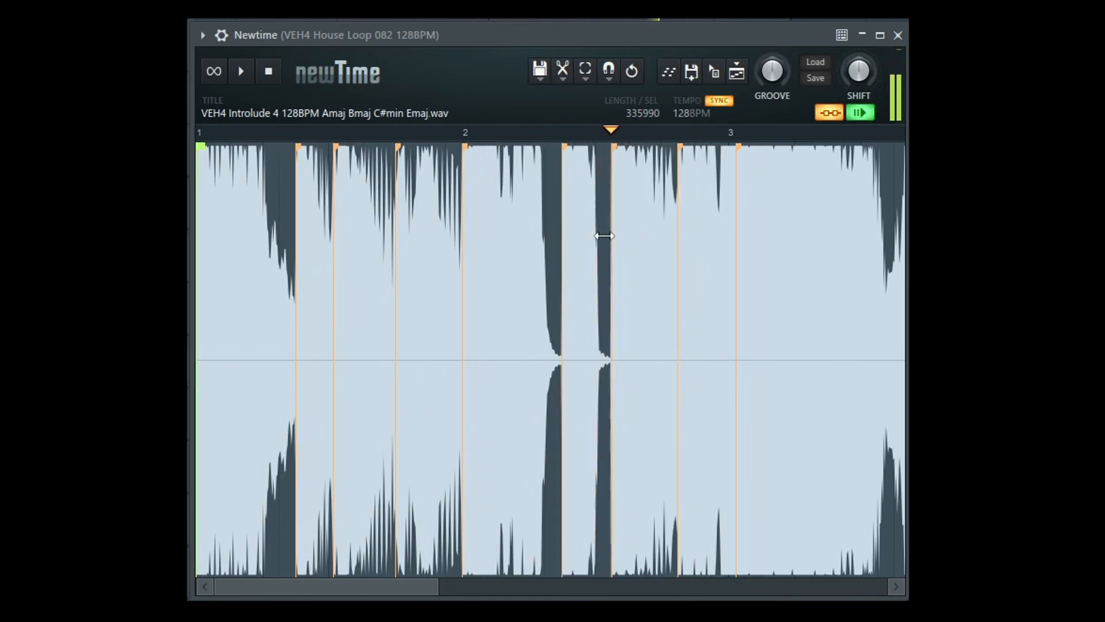
# Step: Grab the slice marker just past beat 2 and settle it on the chord transient
pyautogui.click(356, 131)
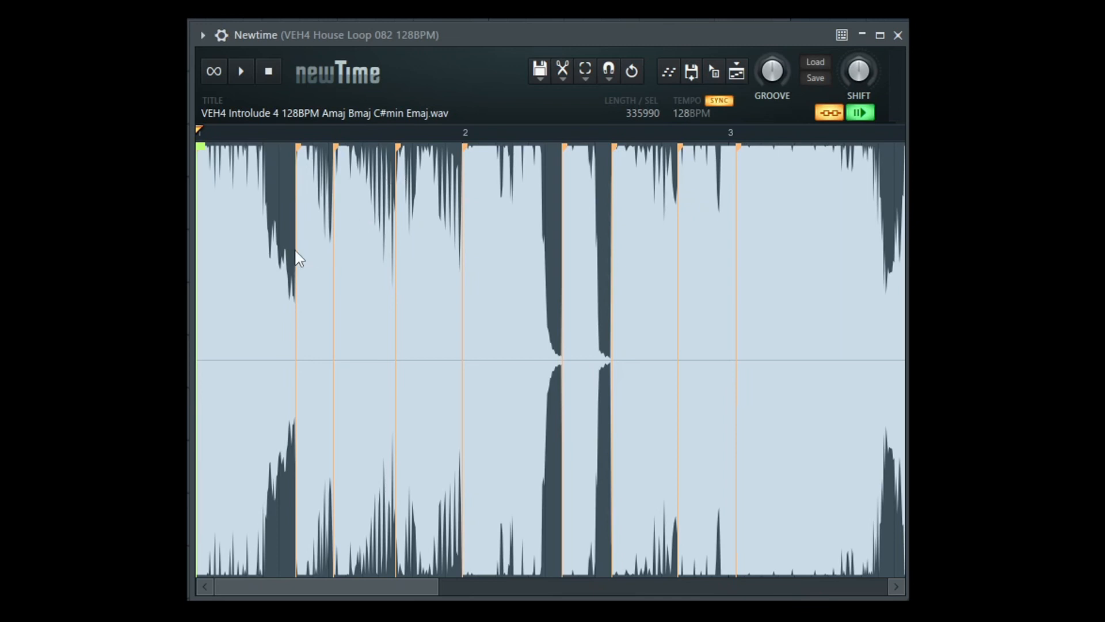
pyautogui.moveTo(267, 247)
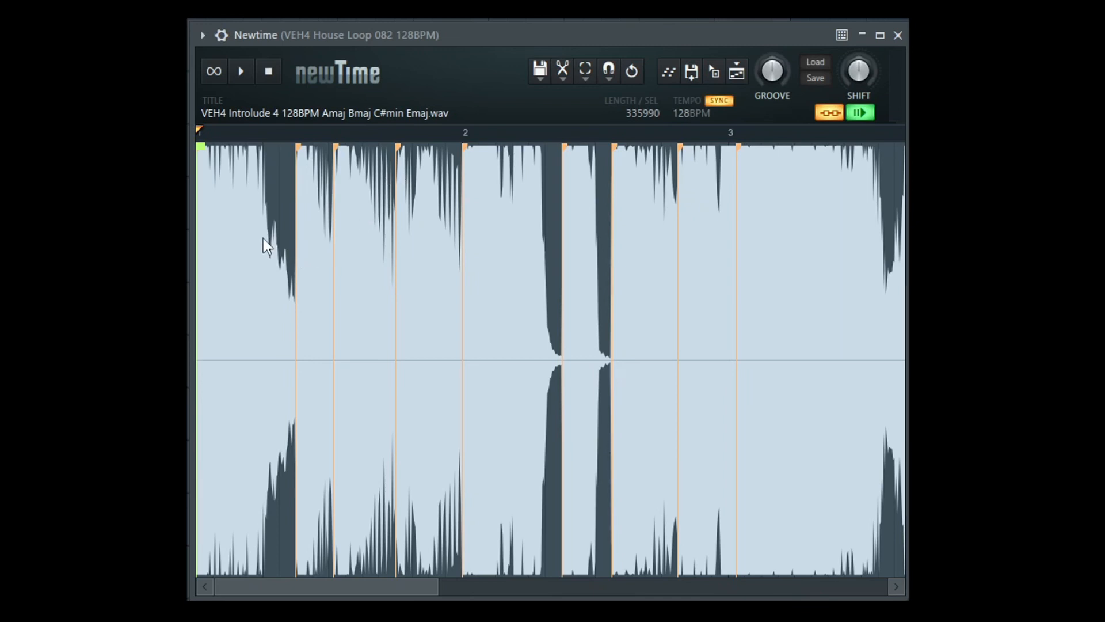
pyautogui.moveTo(271, 282)
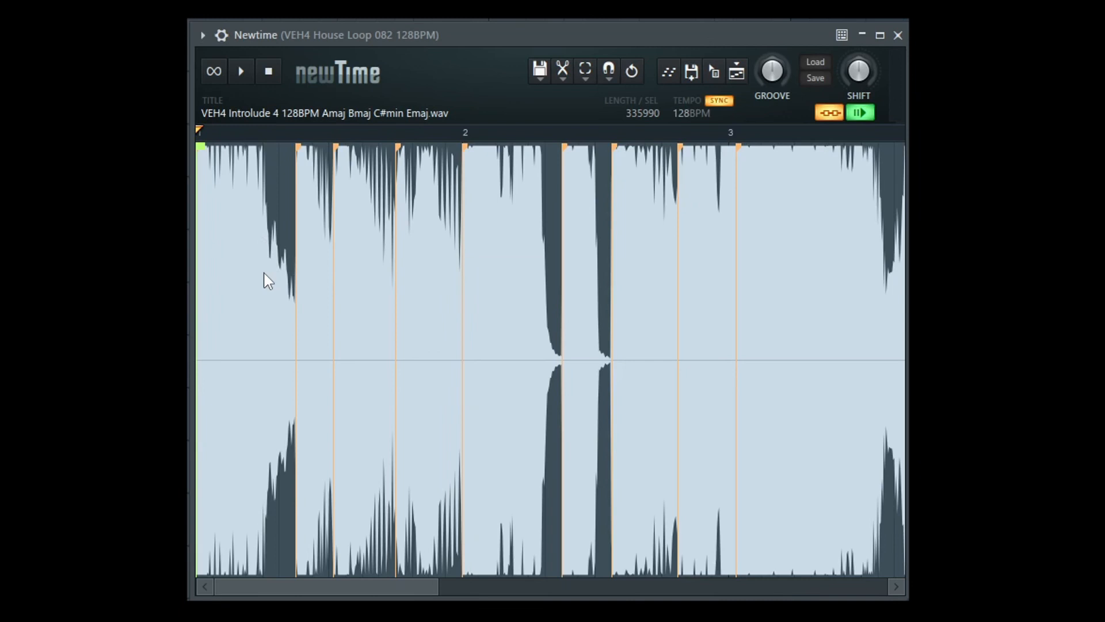
pyautogui.moveTo(261, 274)
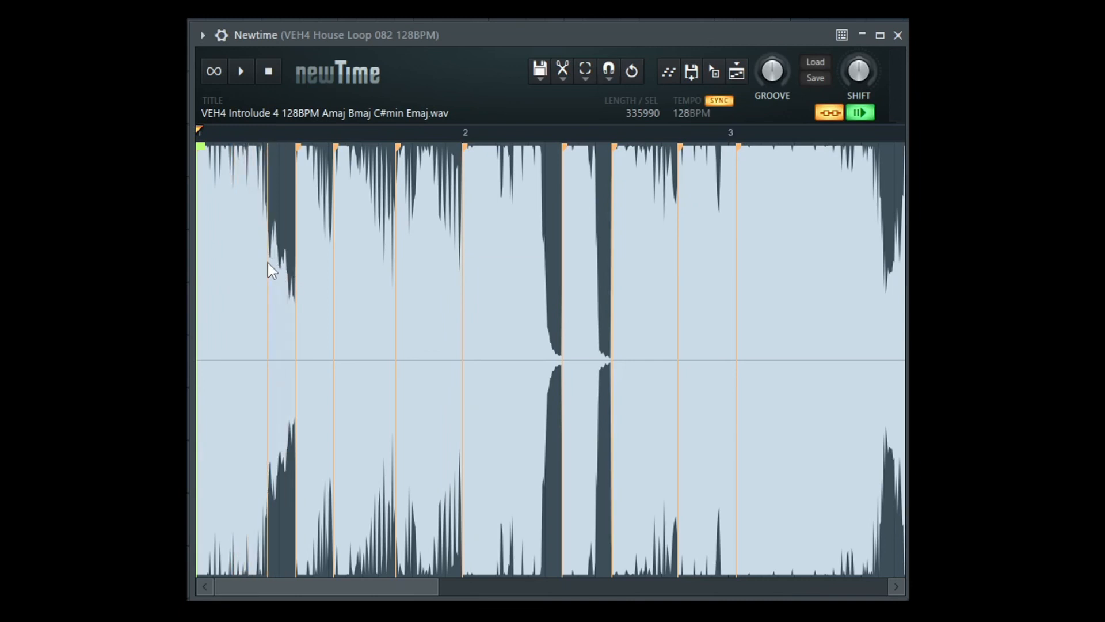
# Step: Add a slice marker in bar 1 and move it onto the first chord's attack
pyautogui.click(240, 71)
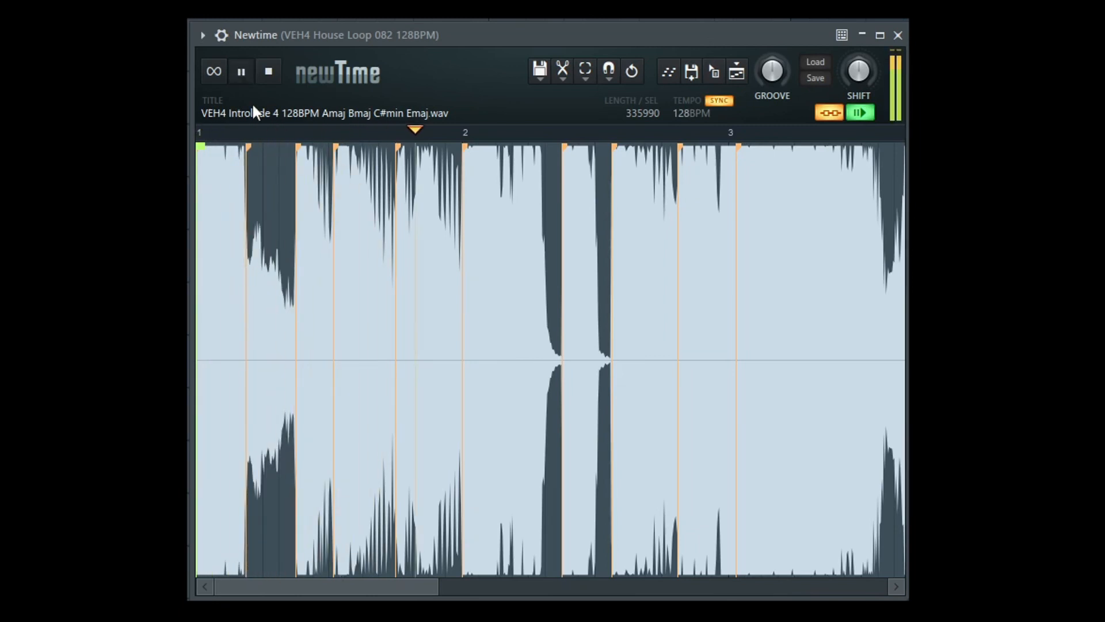
pyautogui.click(241, 71)
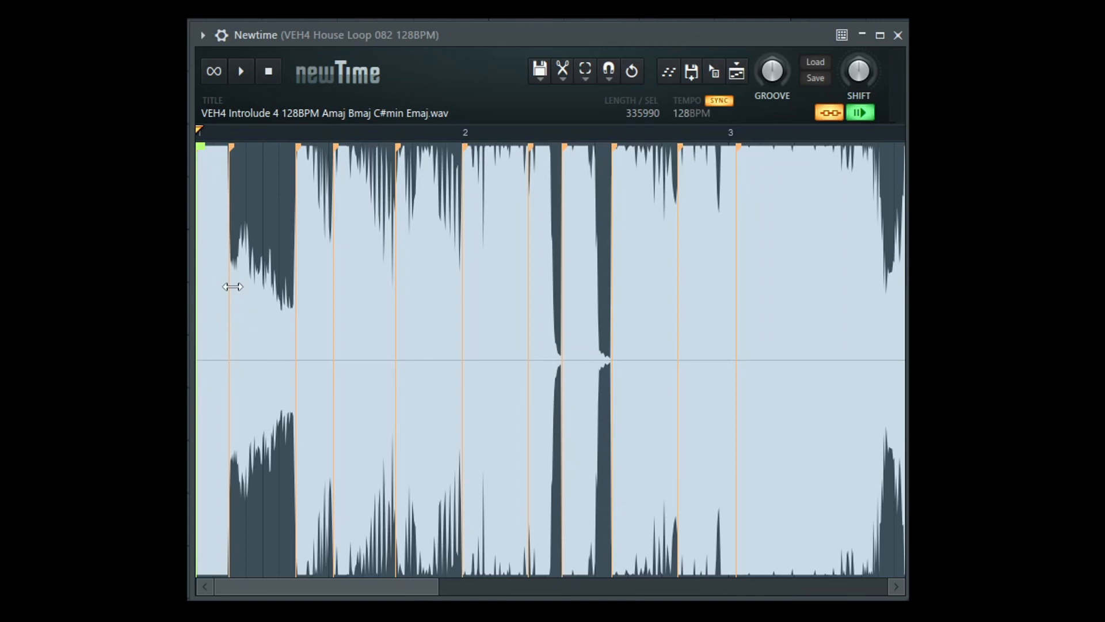
pyautogui.moveTo(262, 294)
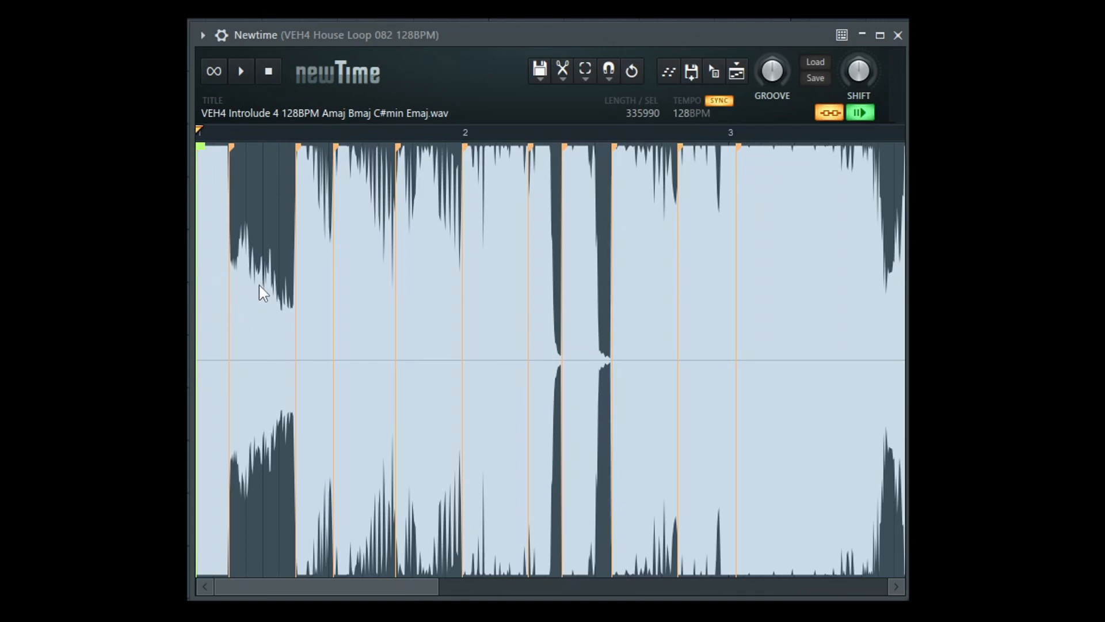
pyautogui.moveTo(233, 275)
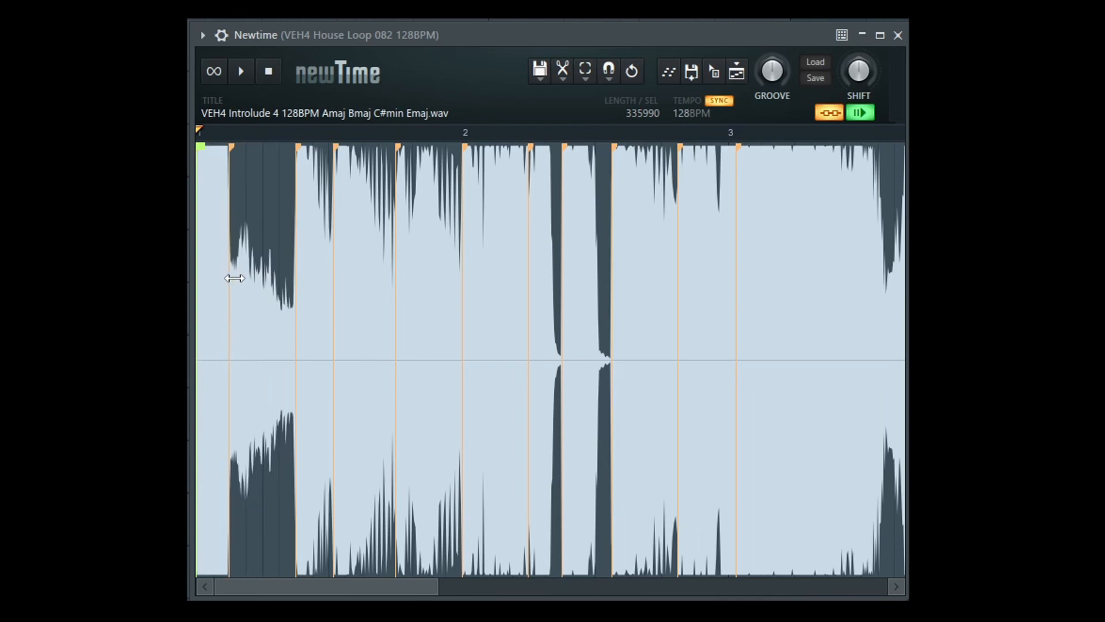
pyautogui.moveTo(296, 316)
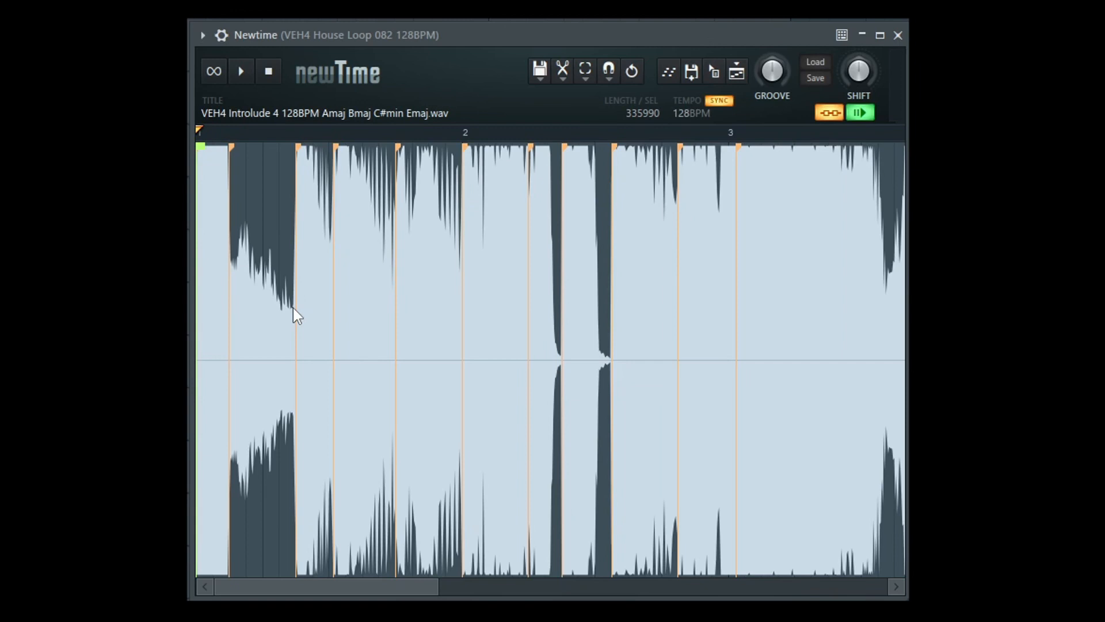
pyautogui.moveTo(262, 296)
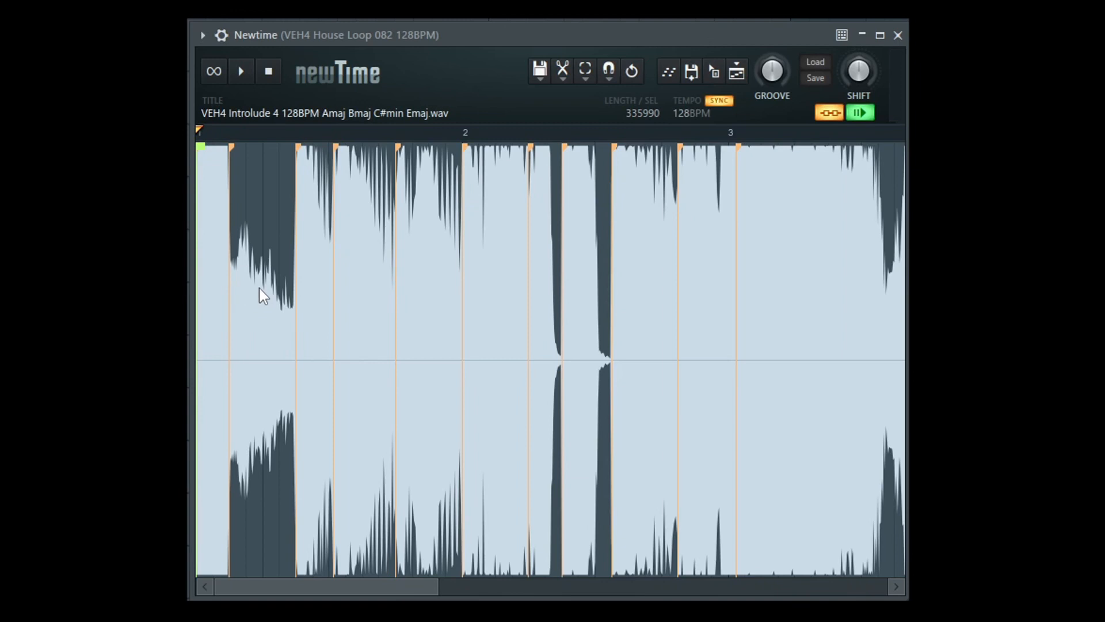
pyautogui.moveTo(241, 163)
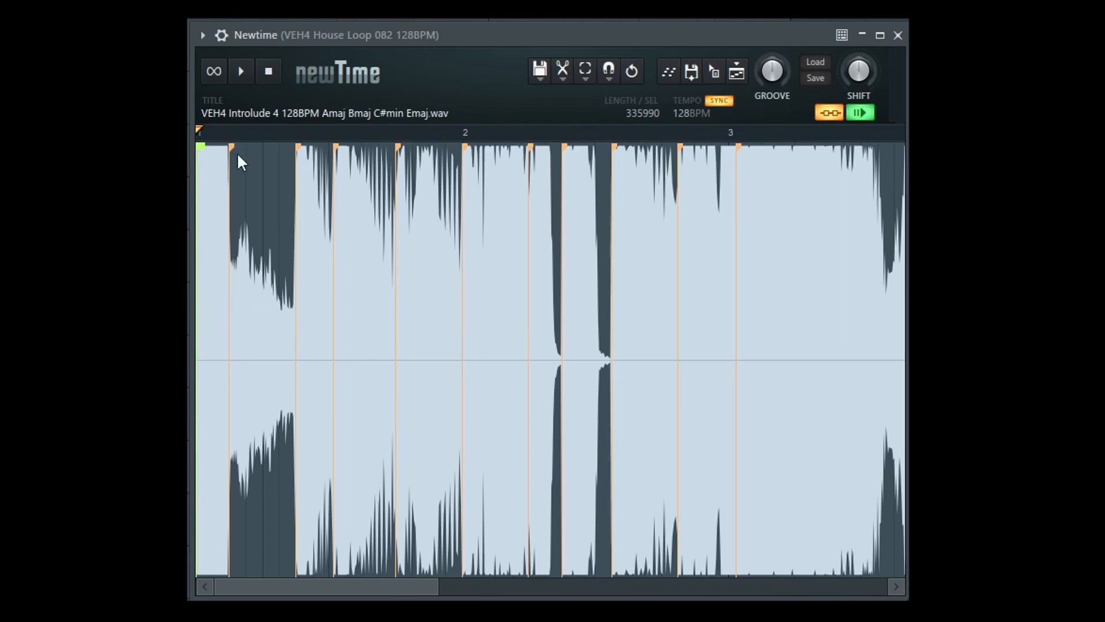
pyautogui.moveTo(297, 167)
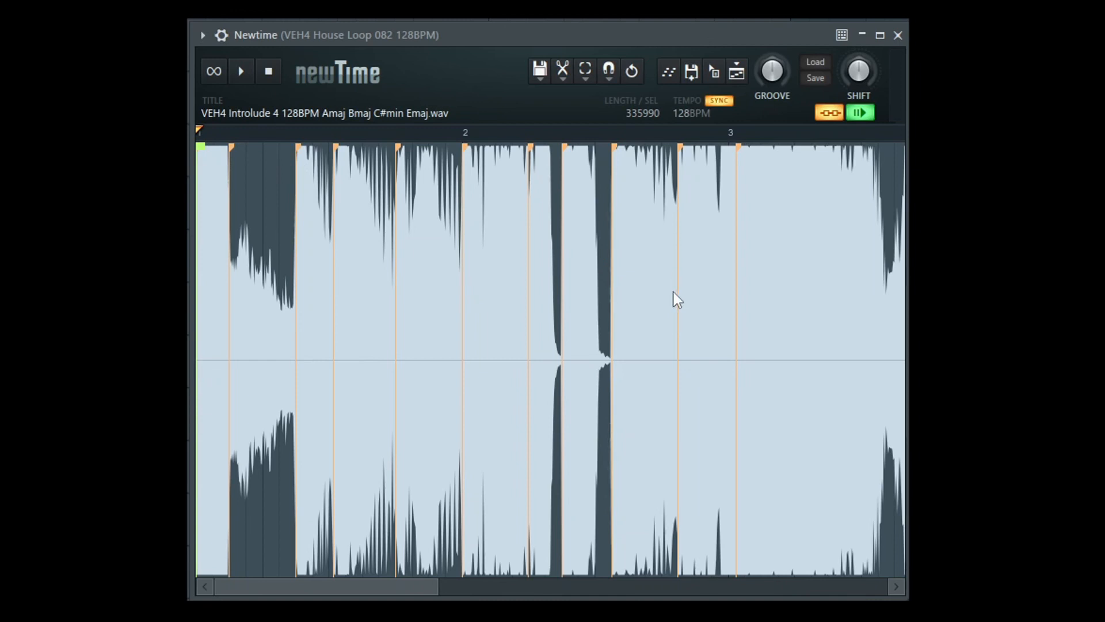
pyautogui.moveTo(765, 148)
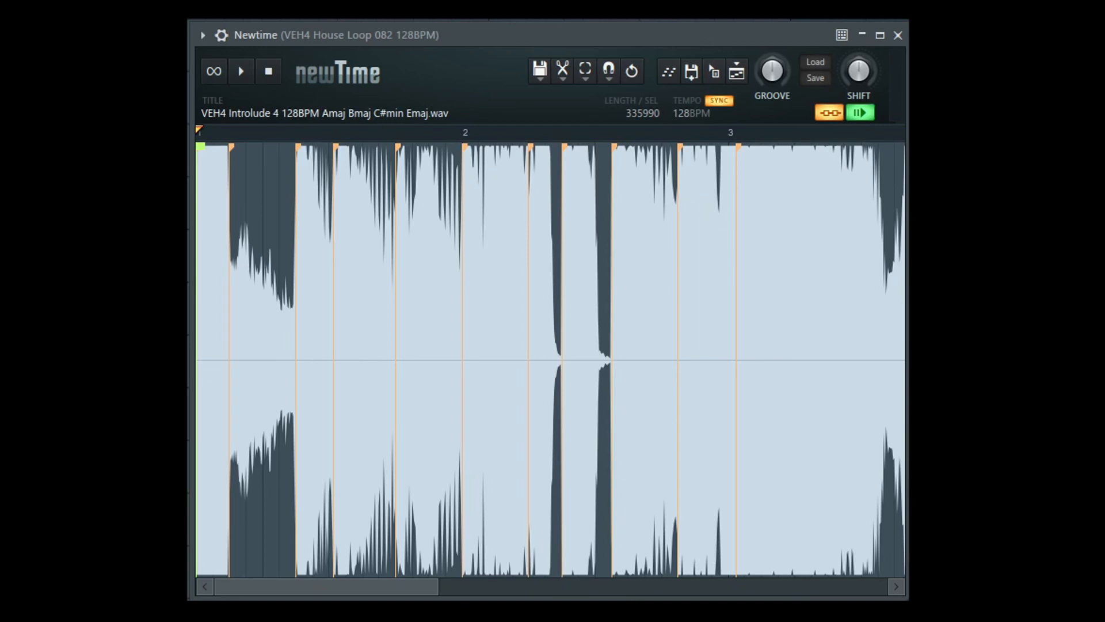
pyautogui.moveTo(355, 335)
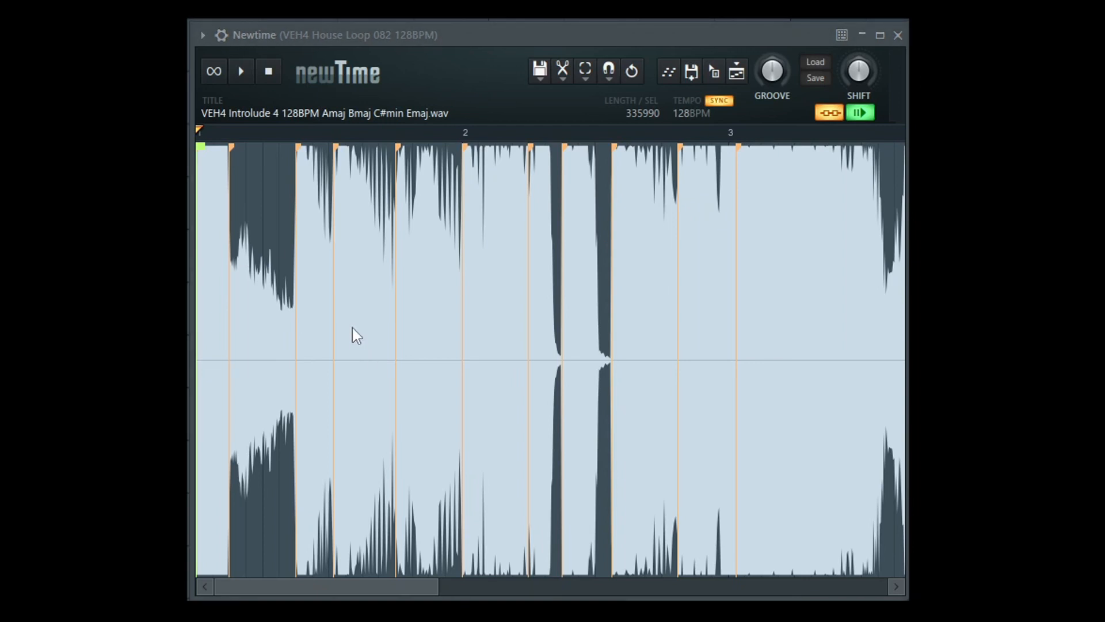
pyautogui.moveTo(239, 198)
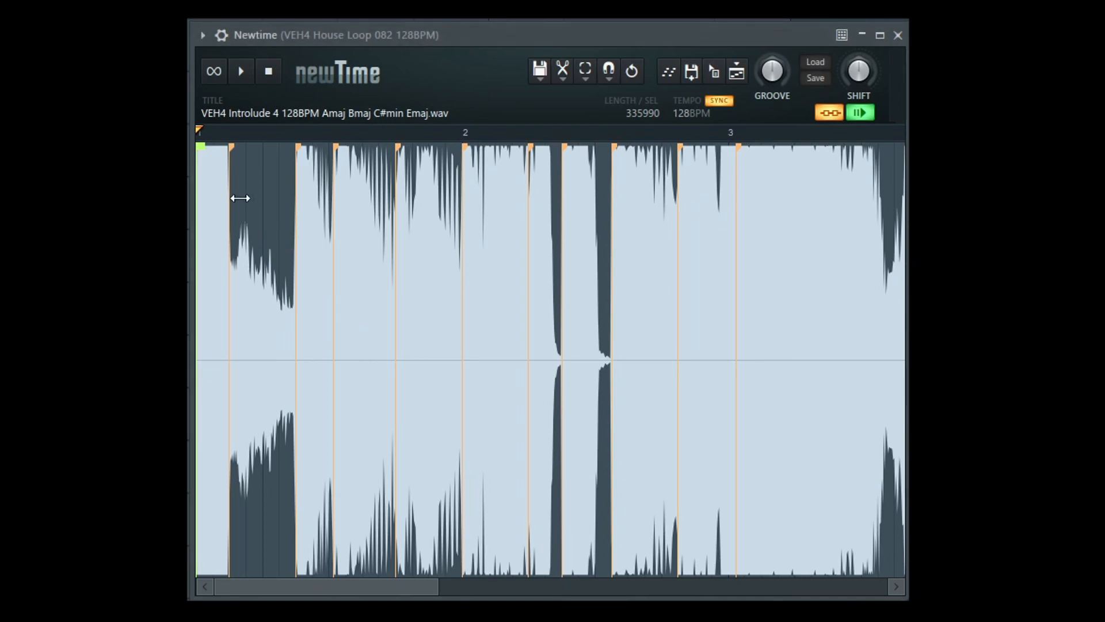
# Step: Shift the first slice marker rightward to sit just before the next slice in bar 1
pyautogui.moveTo(229, 197); pyautogui.dragTo(280, 195)
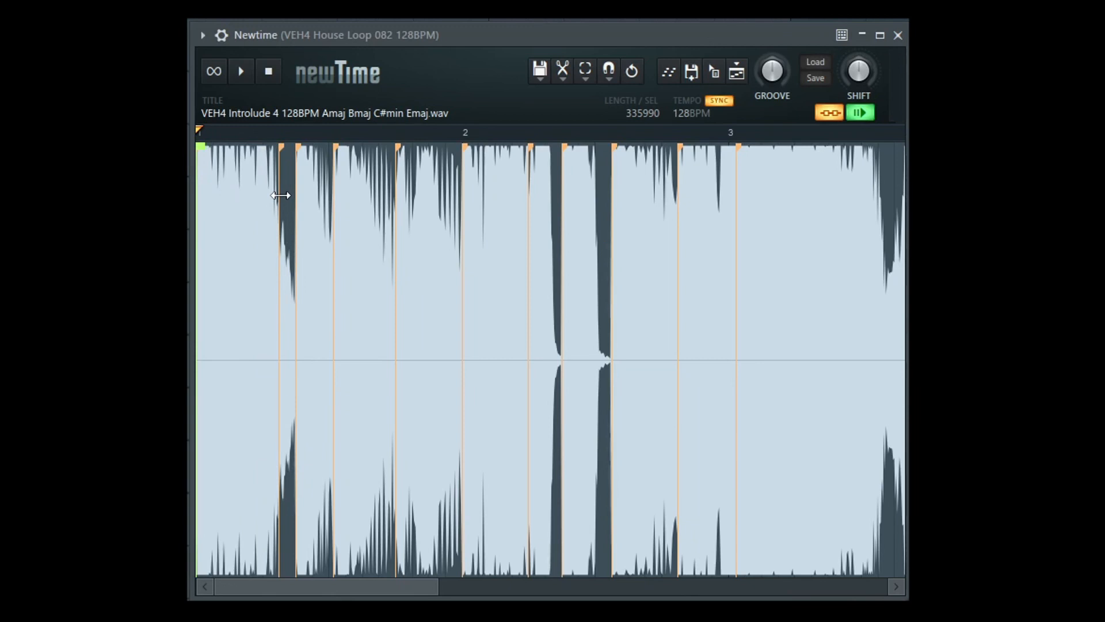
pyautogui.click(240, 71)
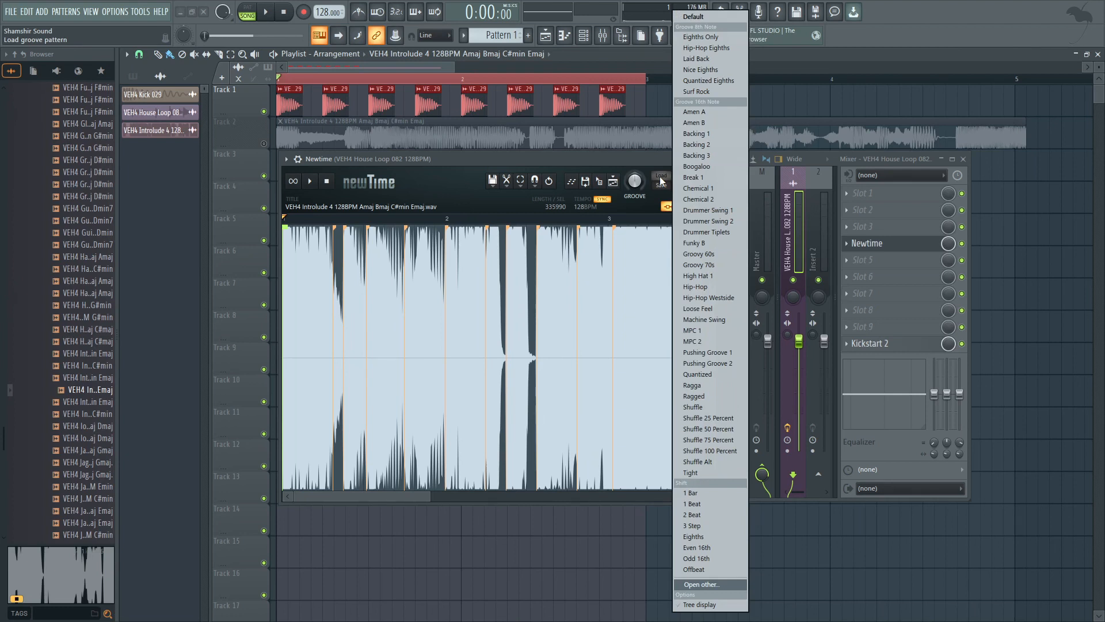
pyautogui.moveTo(694, 176)
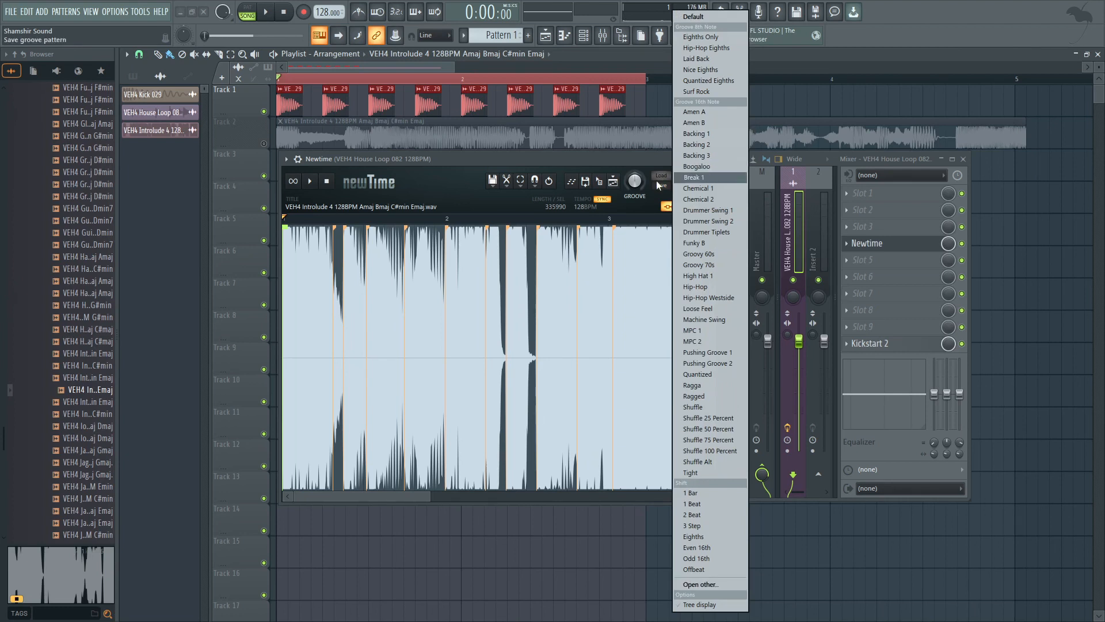
pyautogui.moveTo(710, 166)
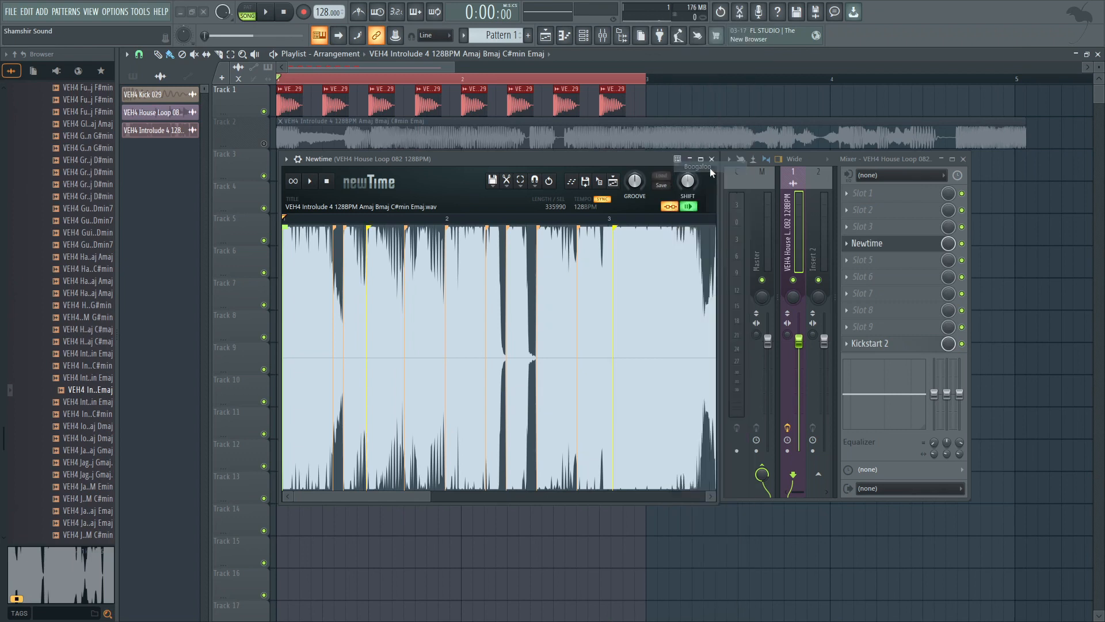
# Step: Pick a groove preset for the Introlude 4 loop and raise the GROOVE amount
pyautogui.click(700, 159)
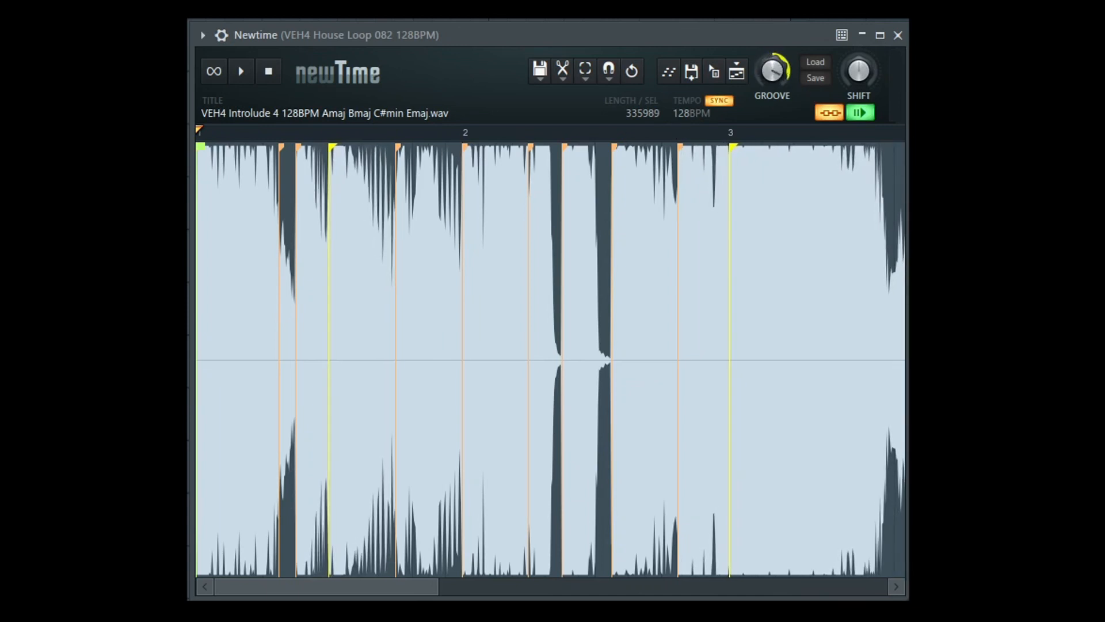
pyautogui.click(240, 71)
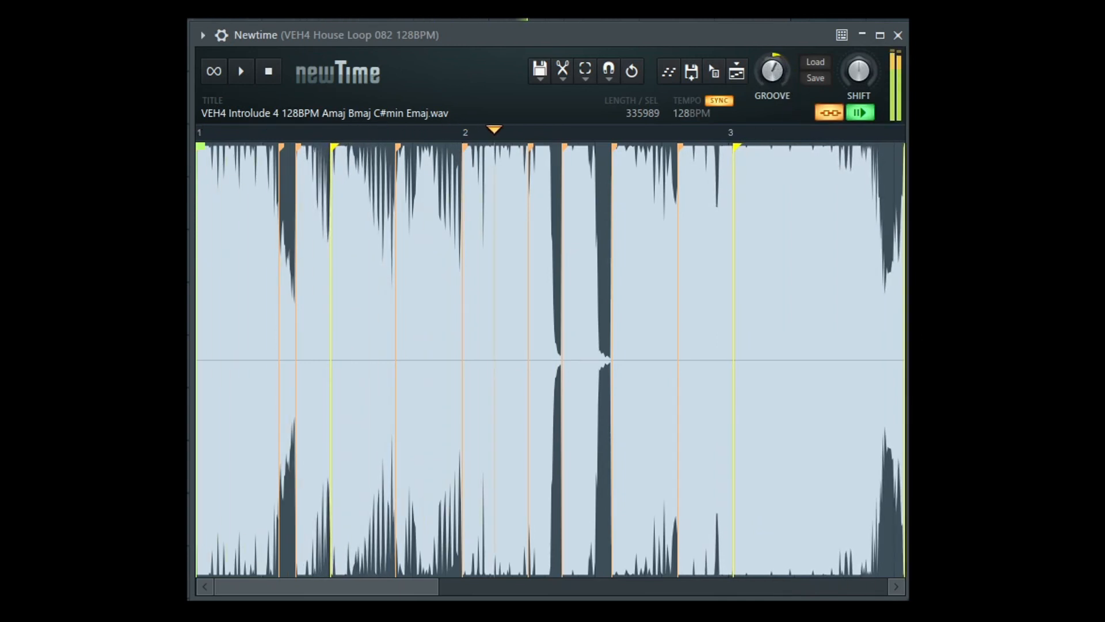
pyautogui.click(244, 131)
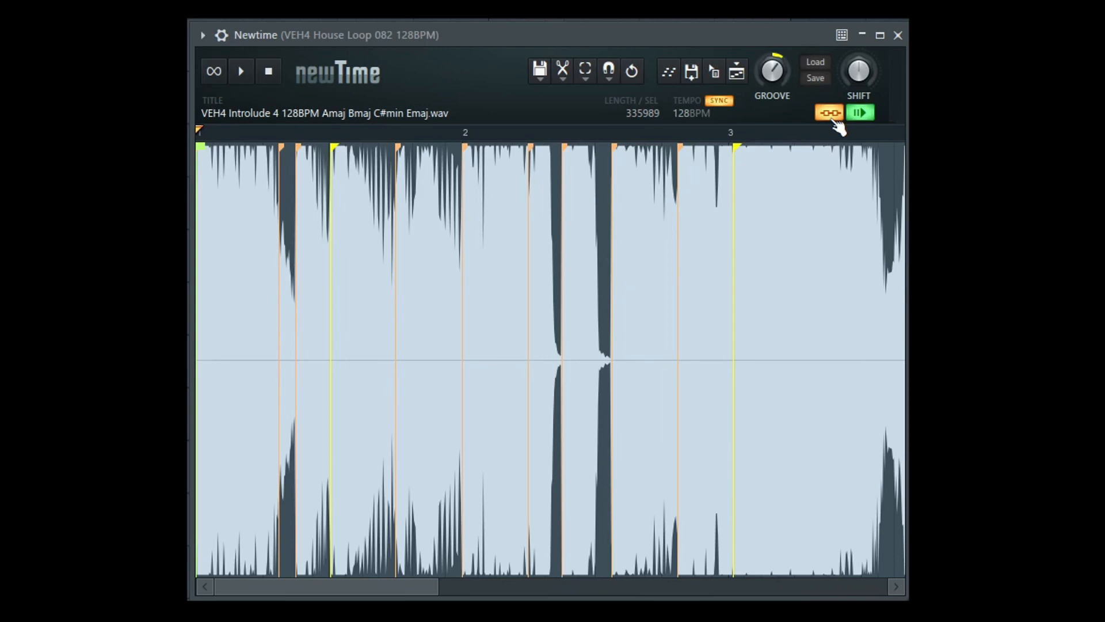
pyautogui.moveTo(322, 219)
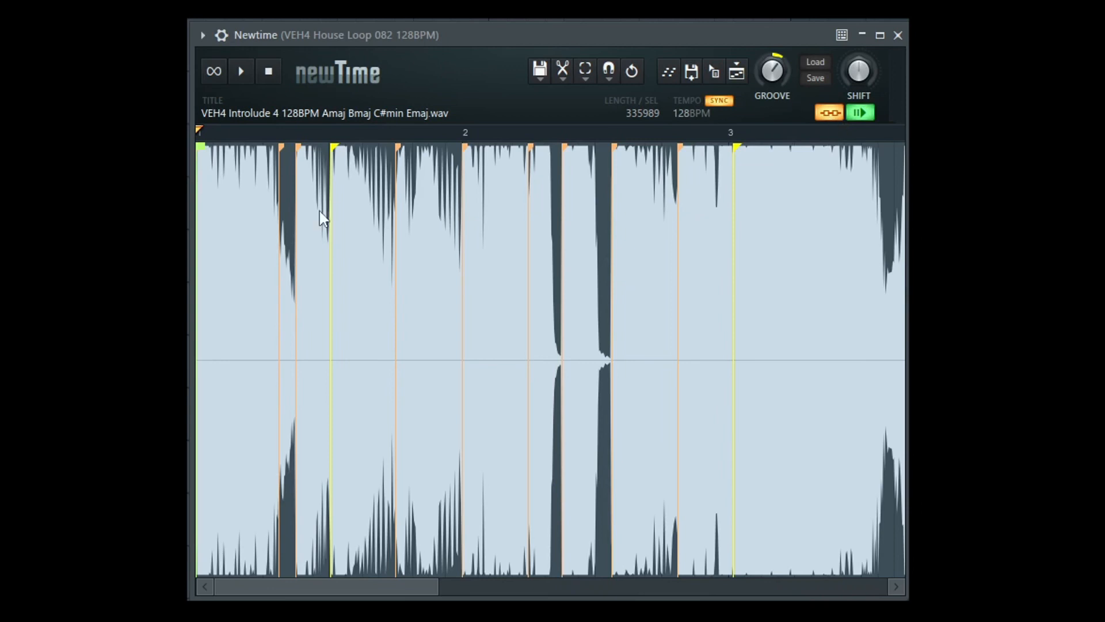
pyautogui.moveTo(313, 214)
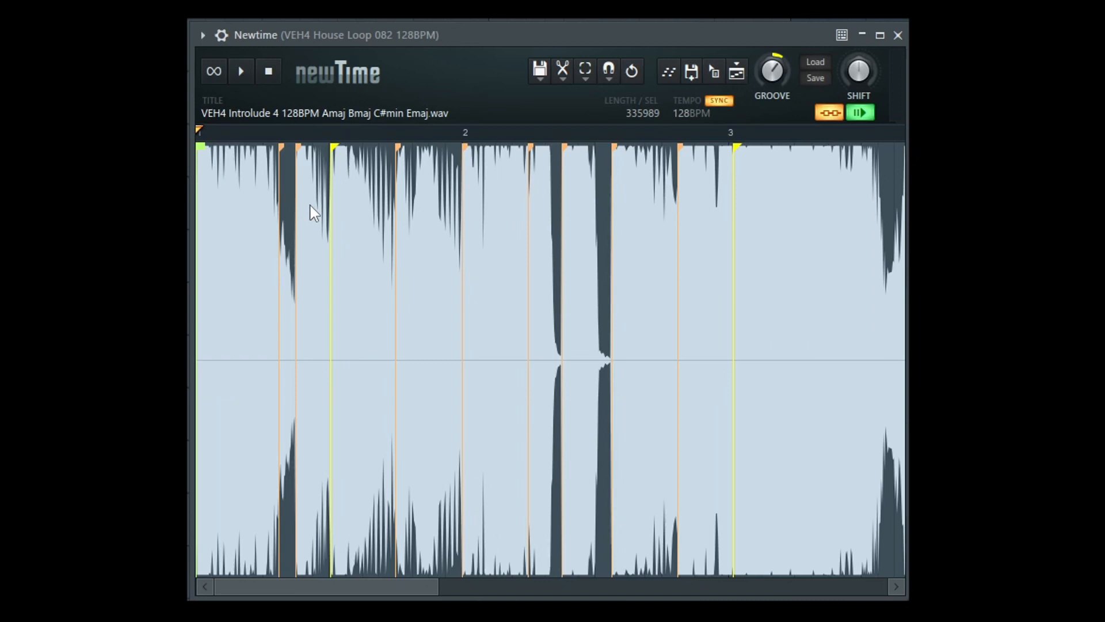
# Step: Return the early slice marker to bar 1's first transient and show the 1/4-beat snap options
pyautogui.moveTo(332, 148); pyautogui.dragTo(789, 275)
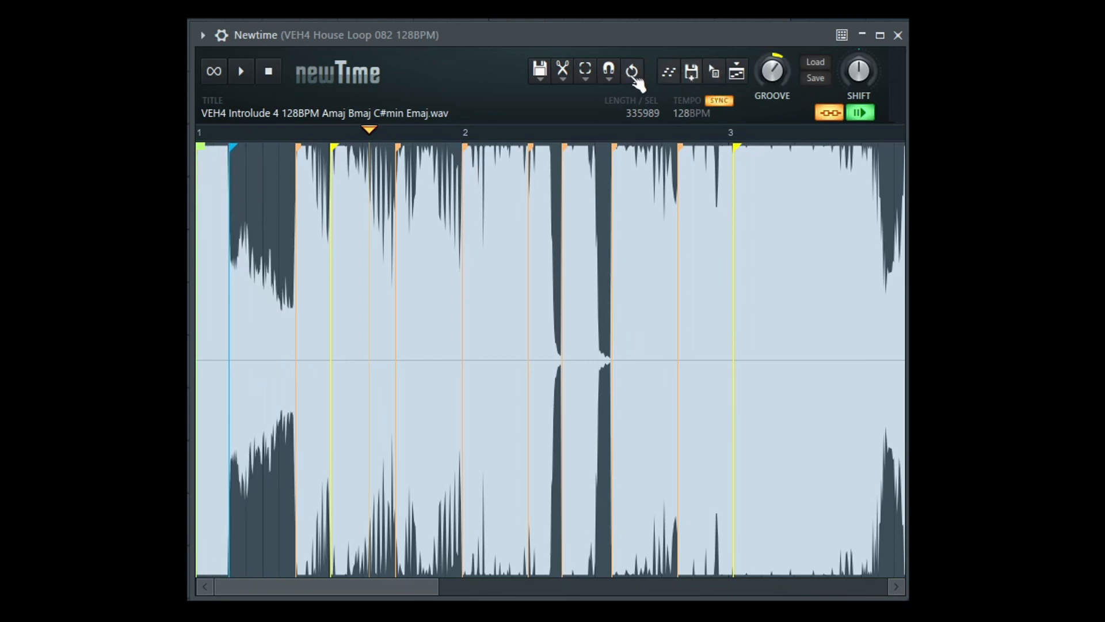
pyautogui.click(606, 71)
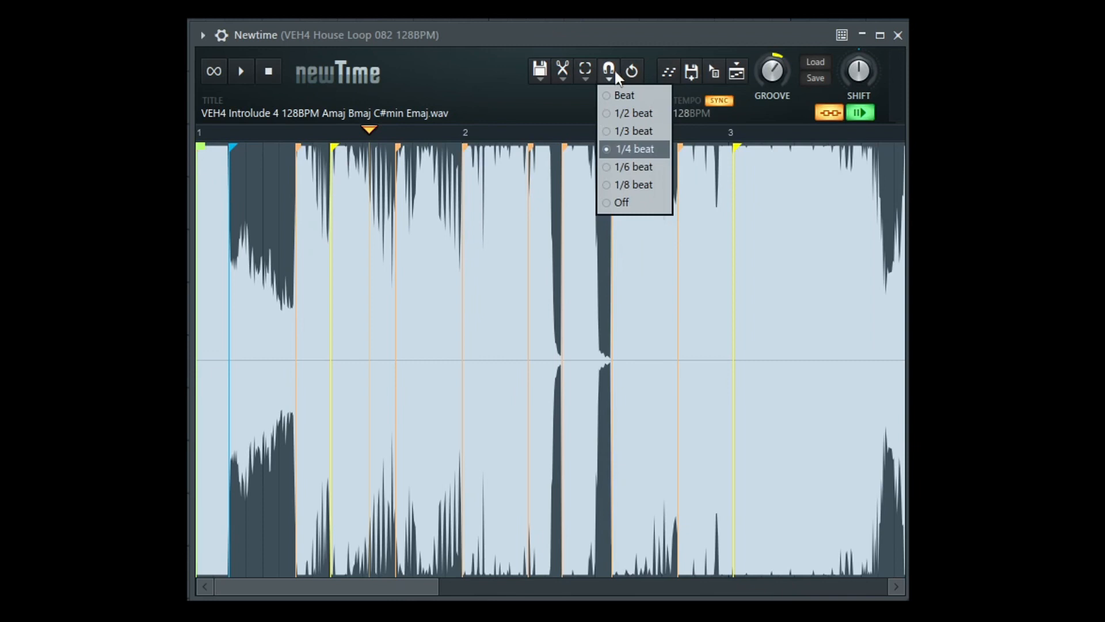